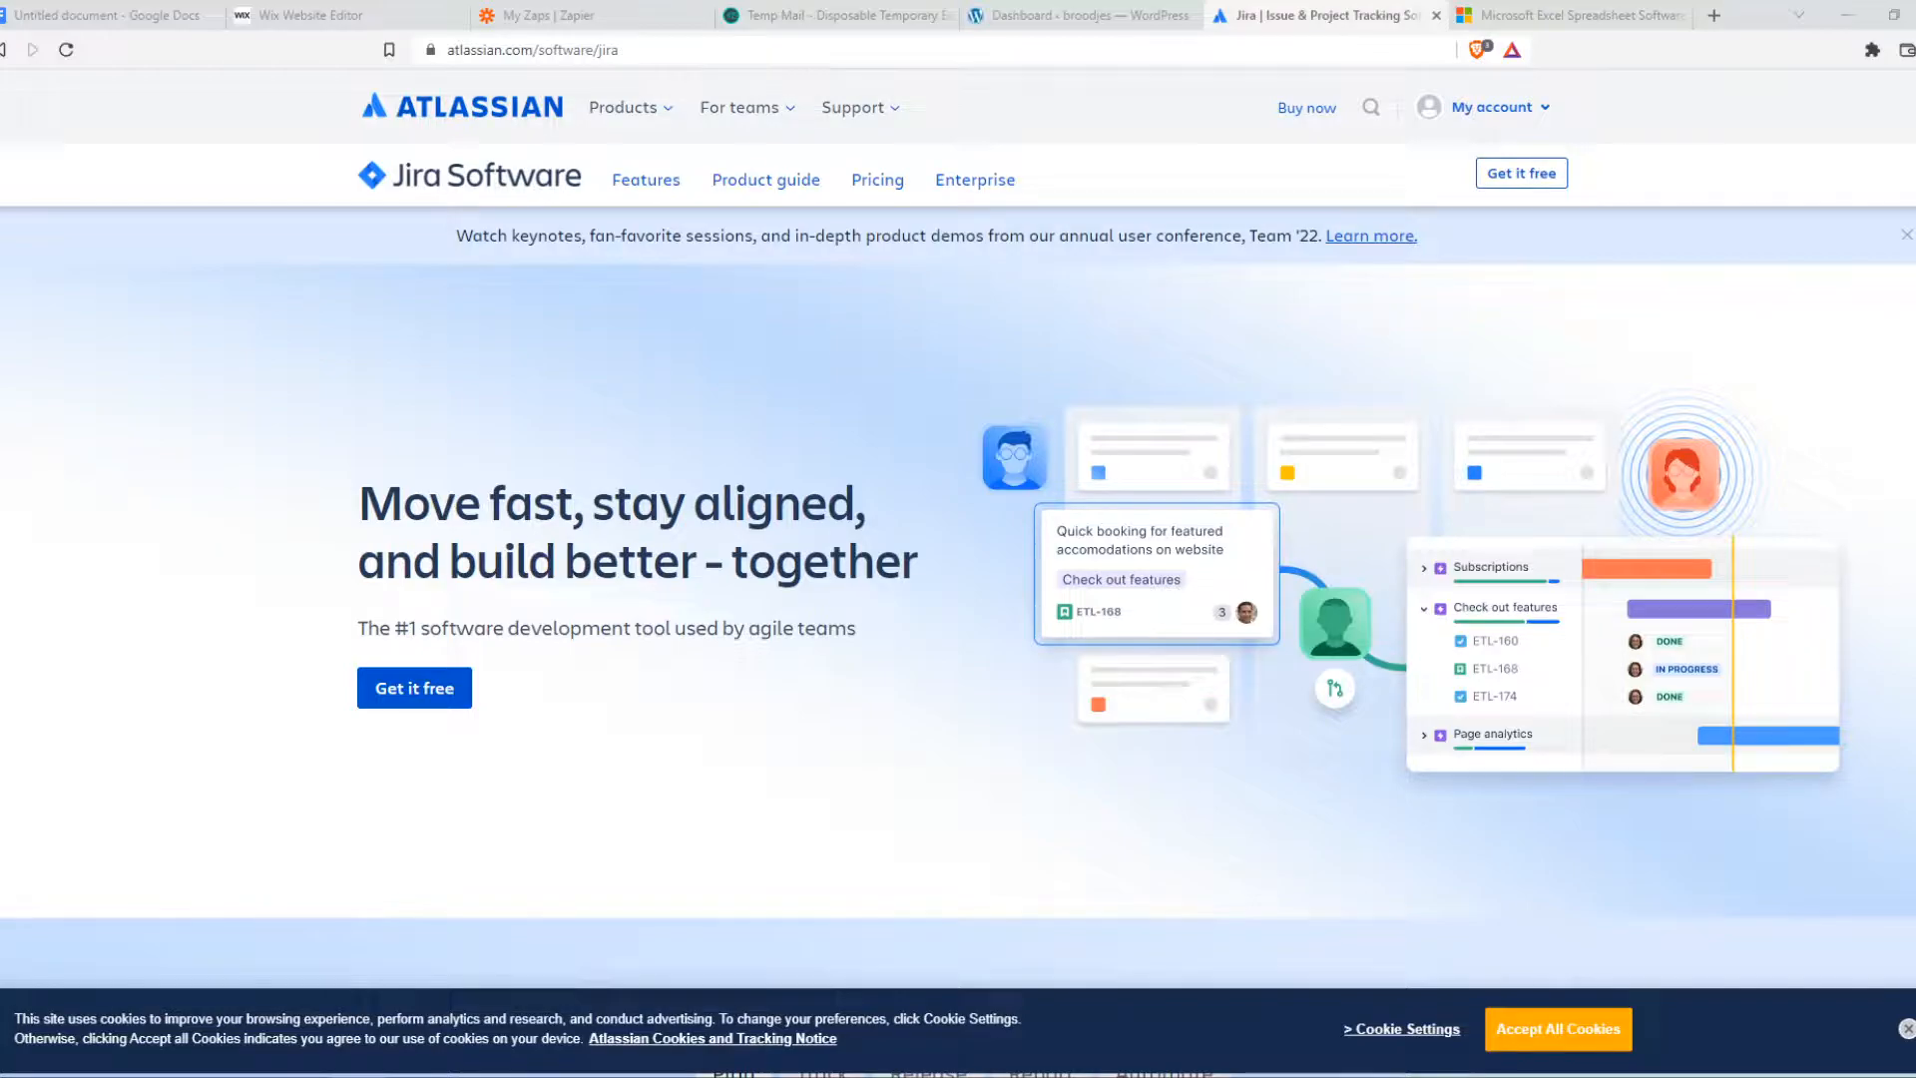
mouse_move(1480, 354)
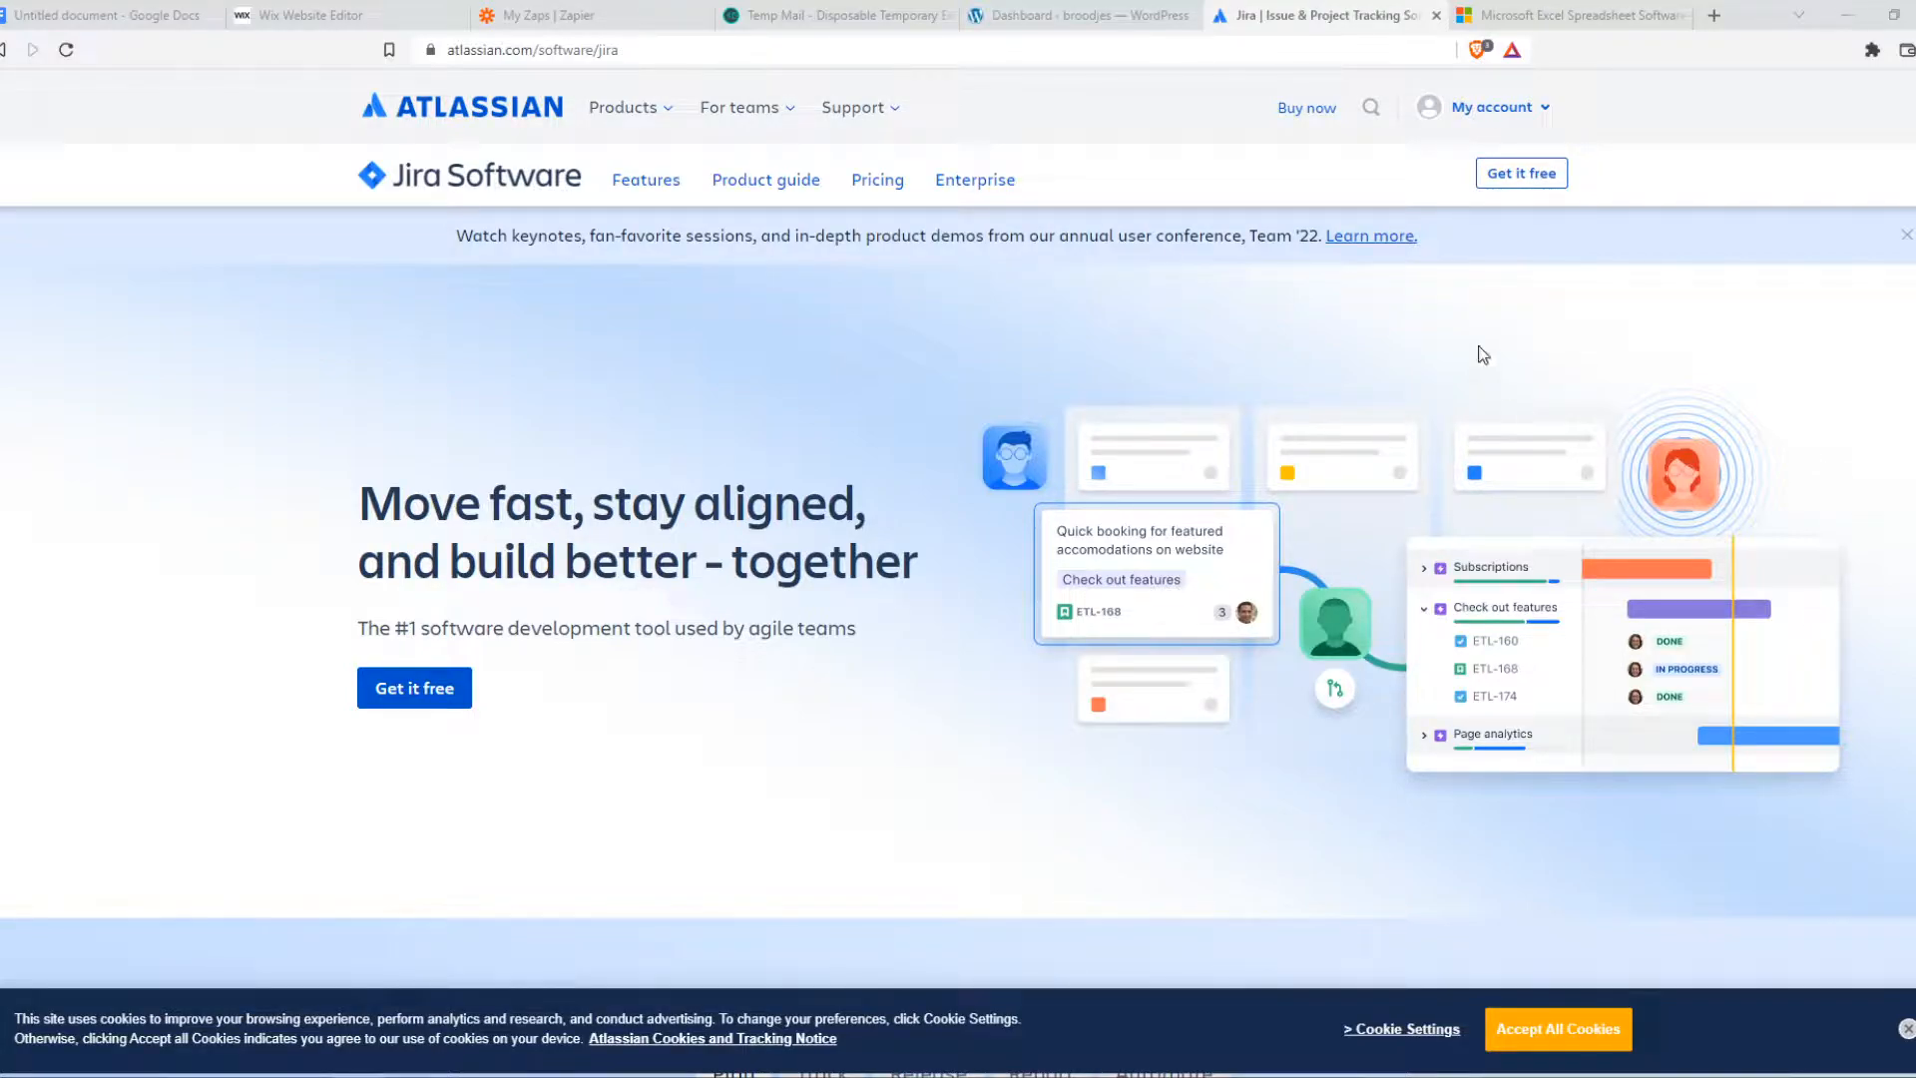
Switch from the Atlassian Jira page to the 'My Zaps | Zapier' tab
click(575, 15)
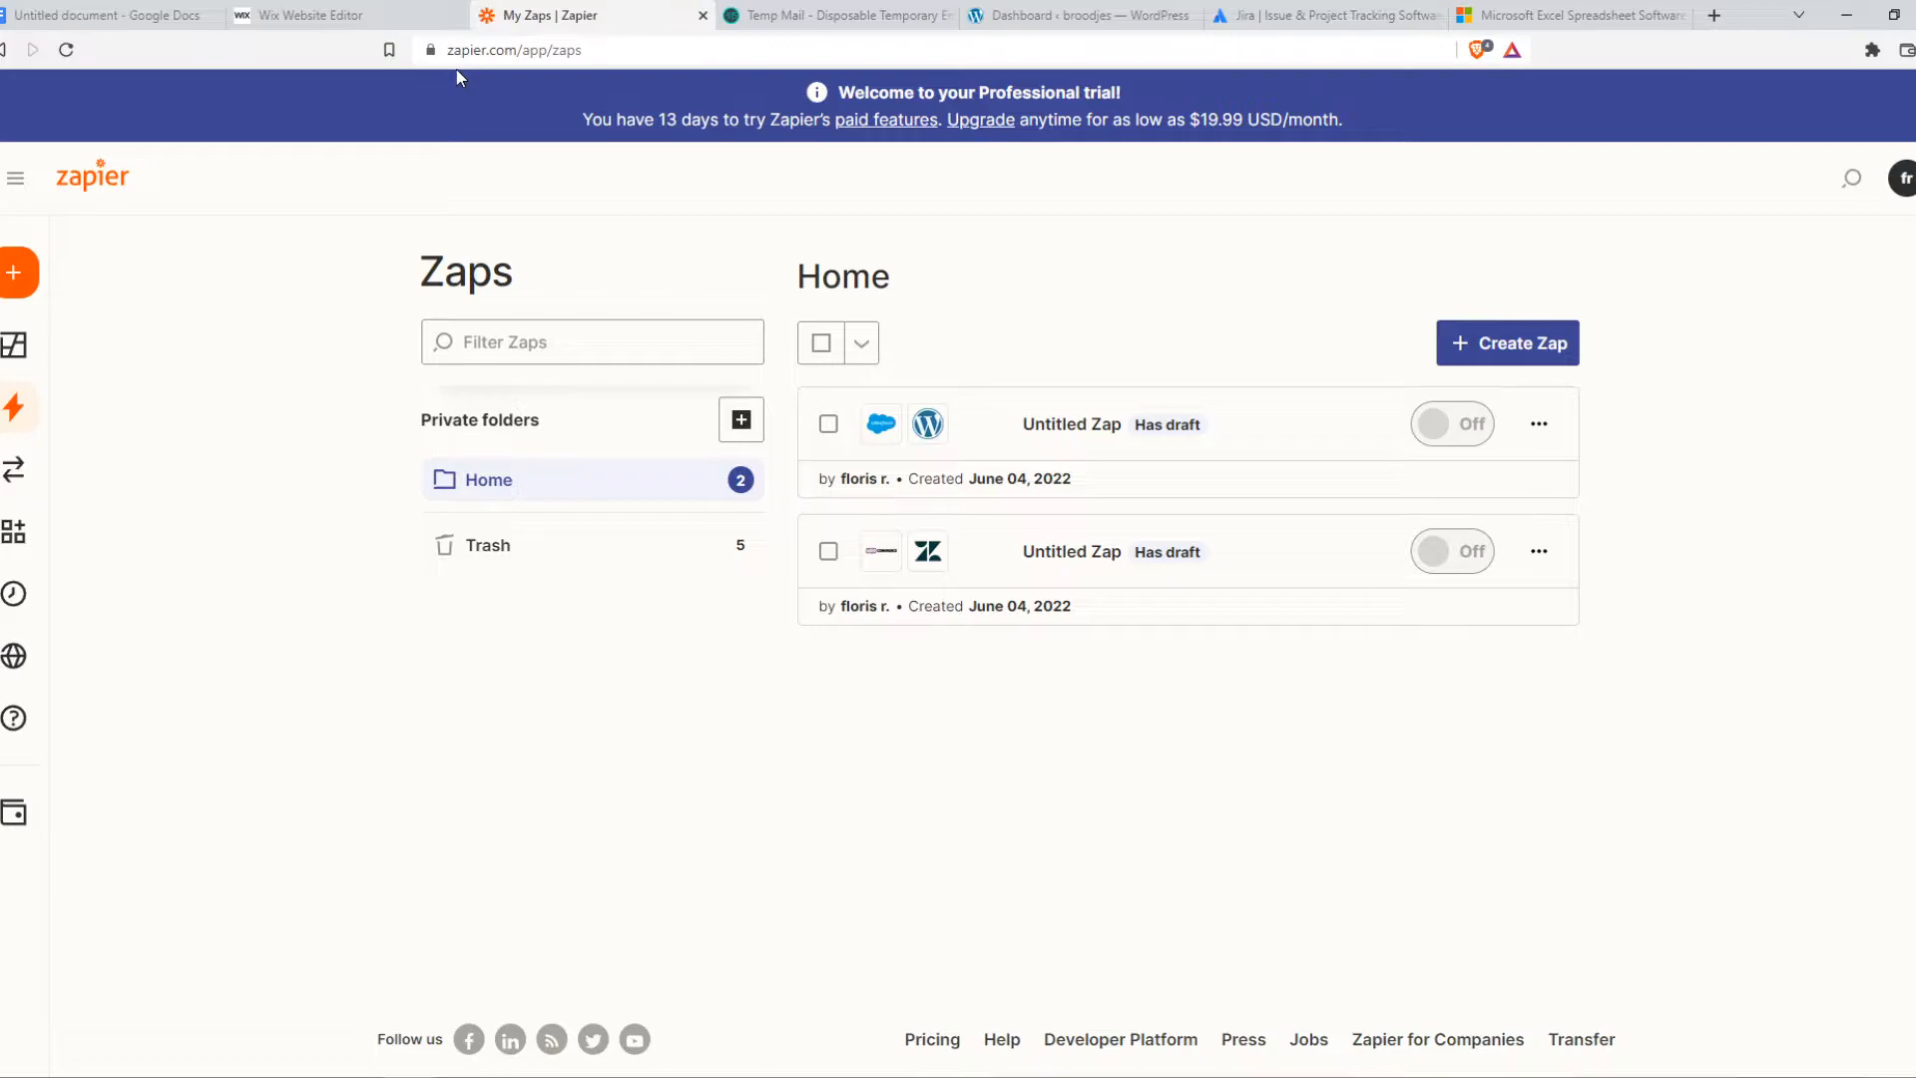
mouse_move(384, 179)
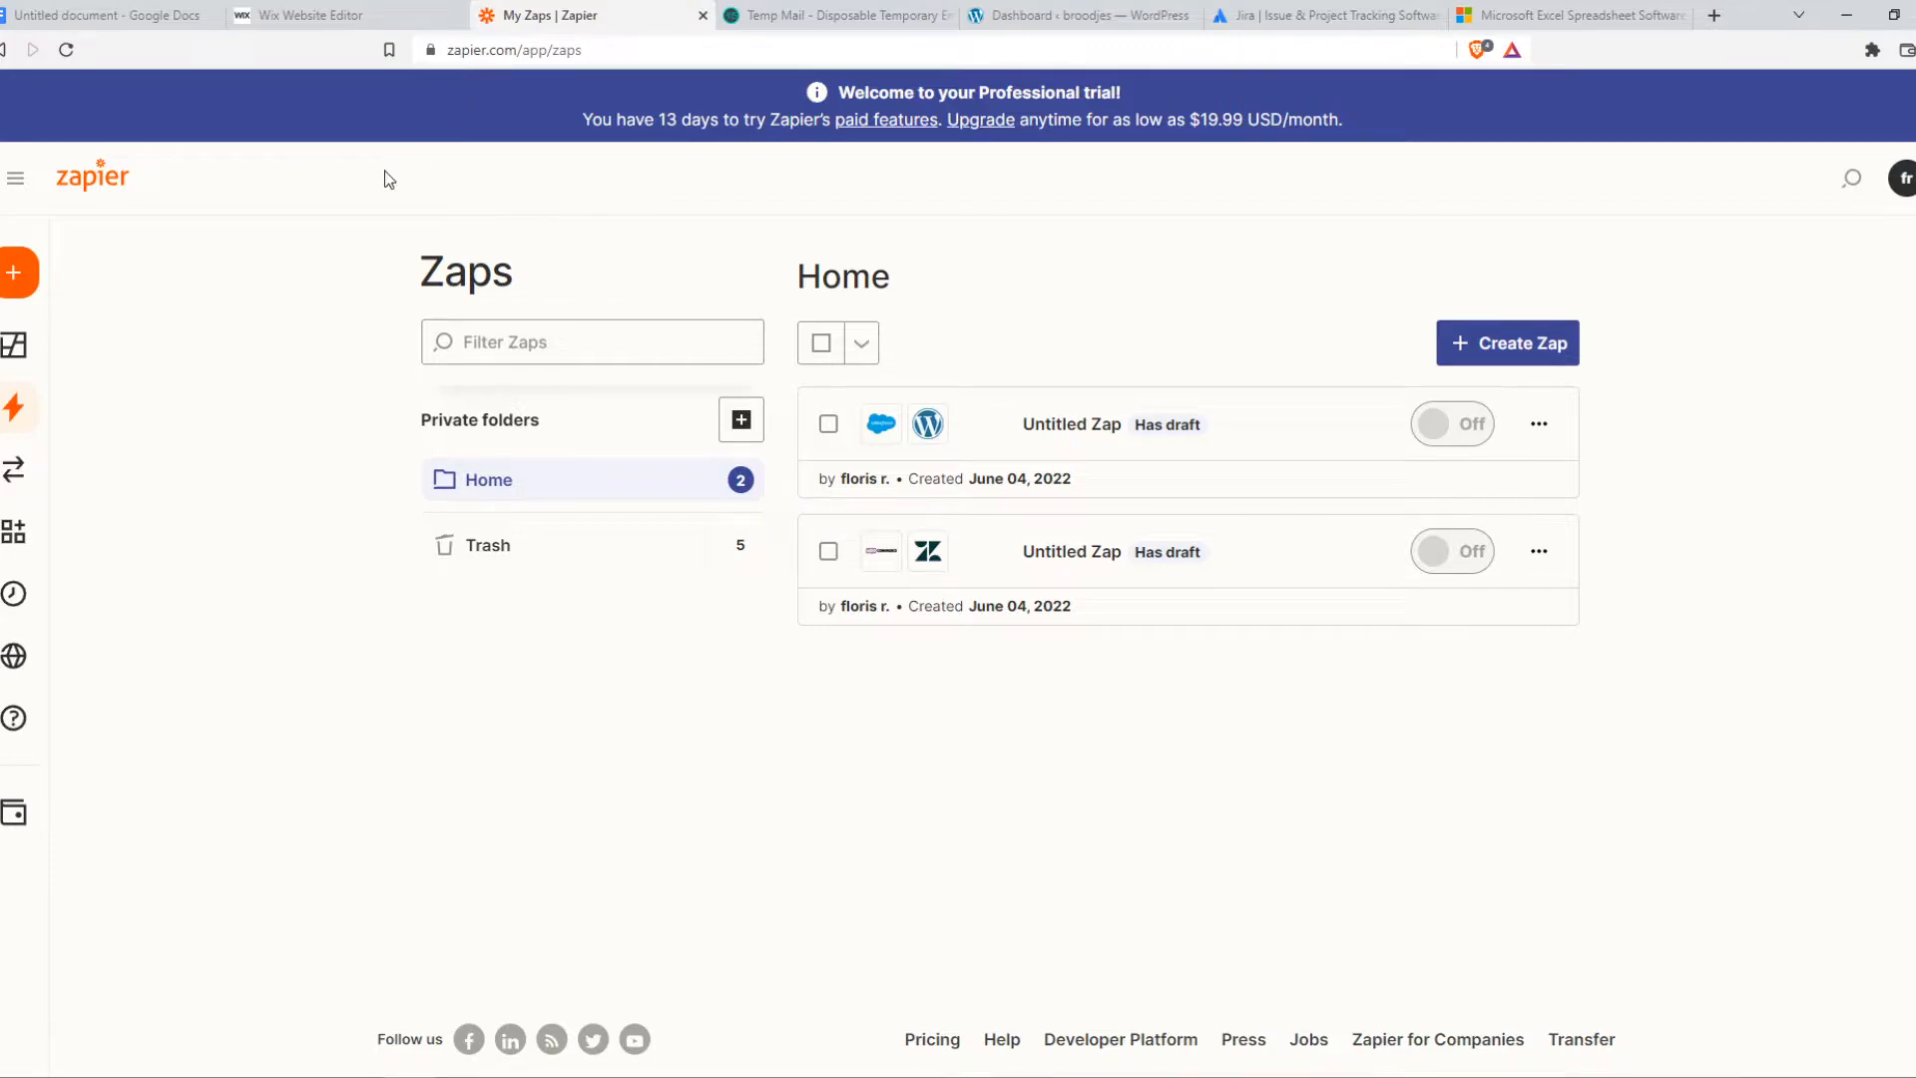
Expand the sidebar and create a new untitled zap
click(16, 179)
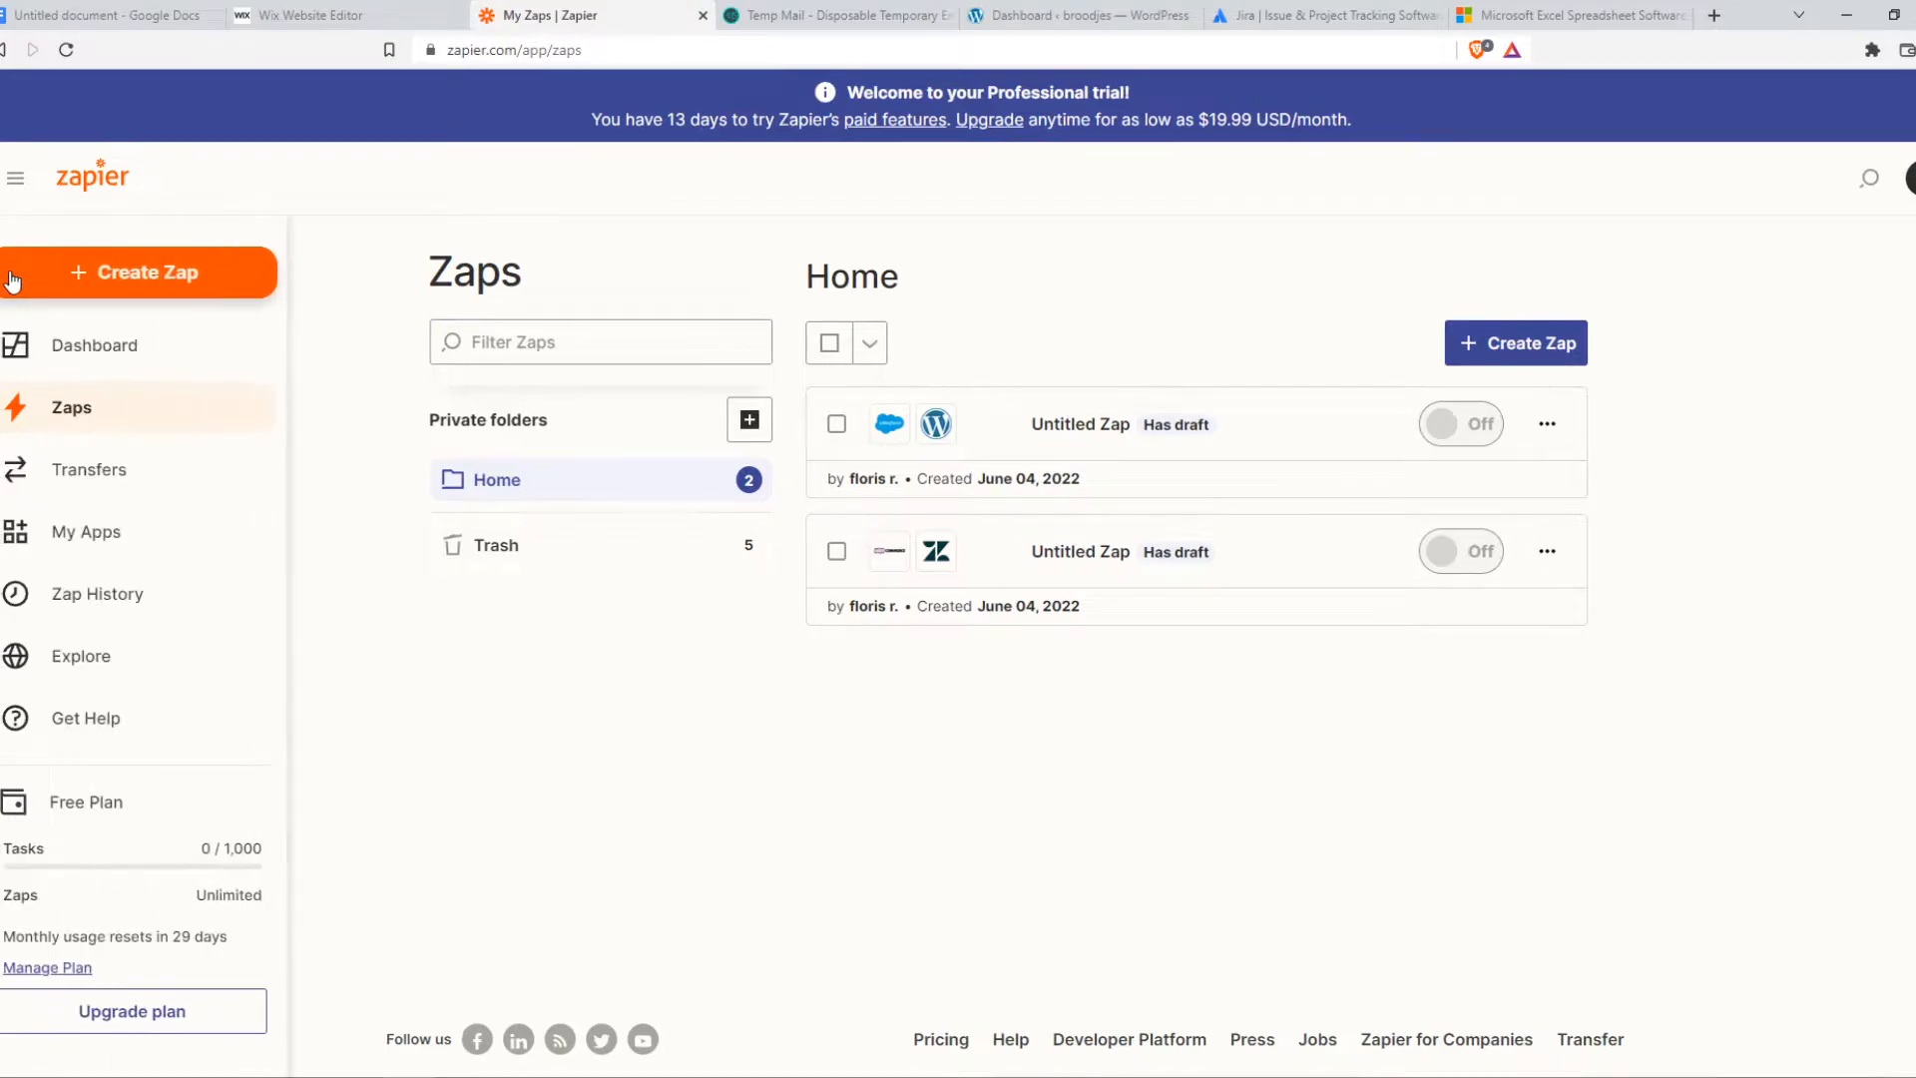
click(138, 272)
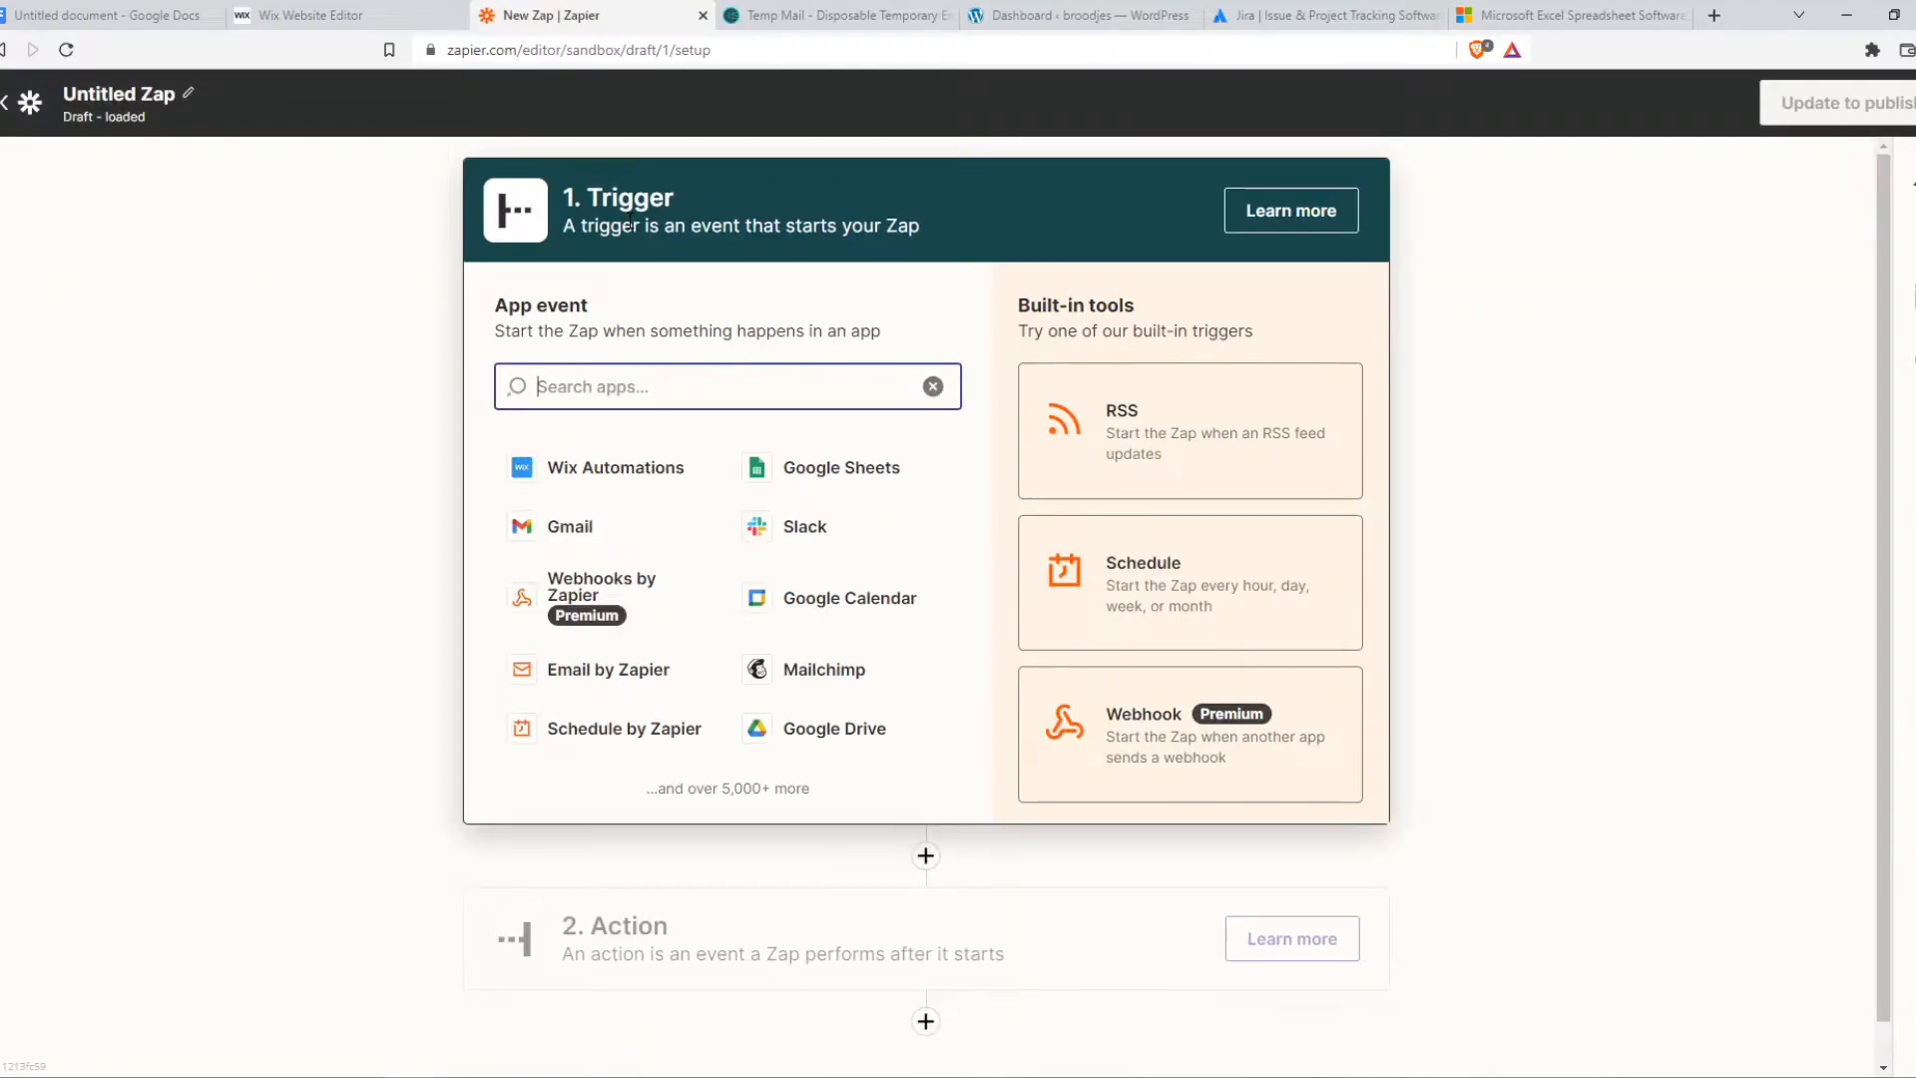
mouse_move(1389, 338)
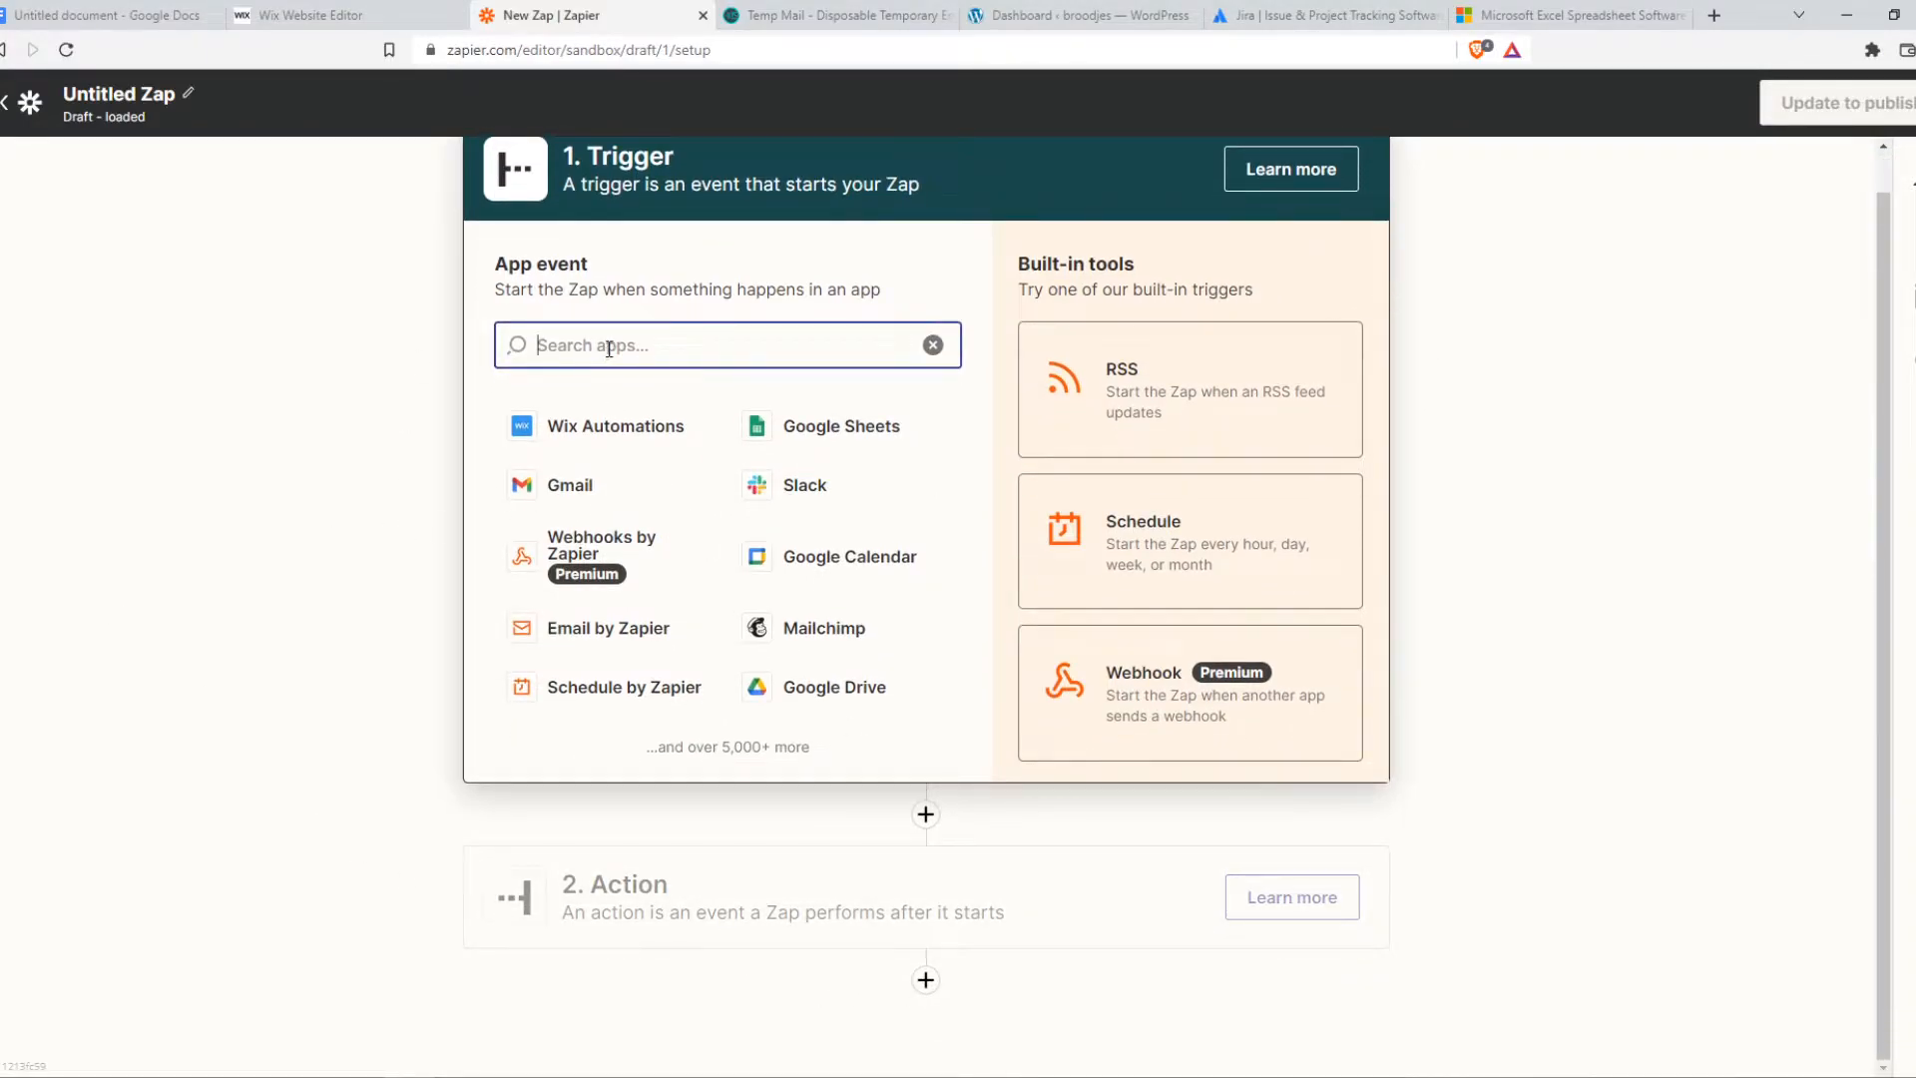
Set the trigger app to Microsoft Excel with the New Row event
text(excel)
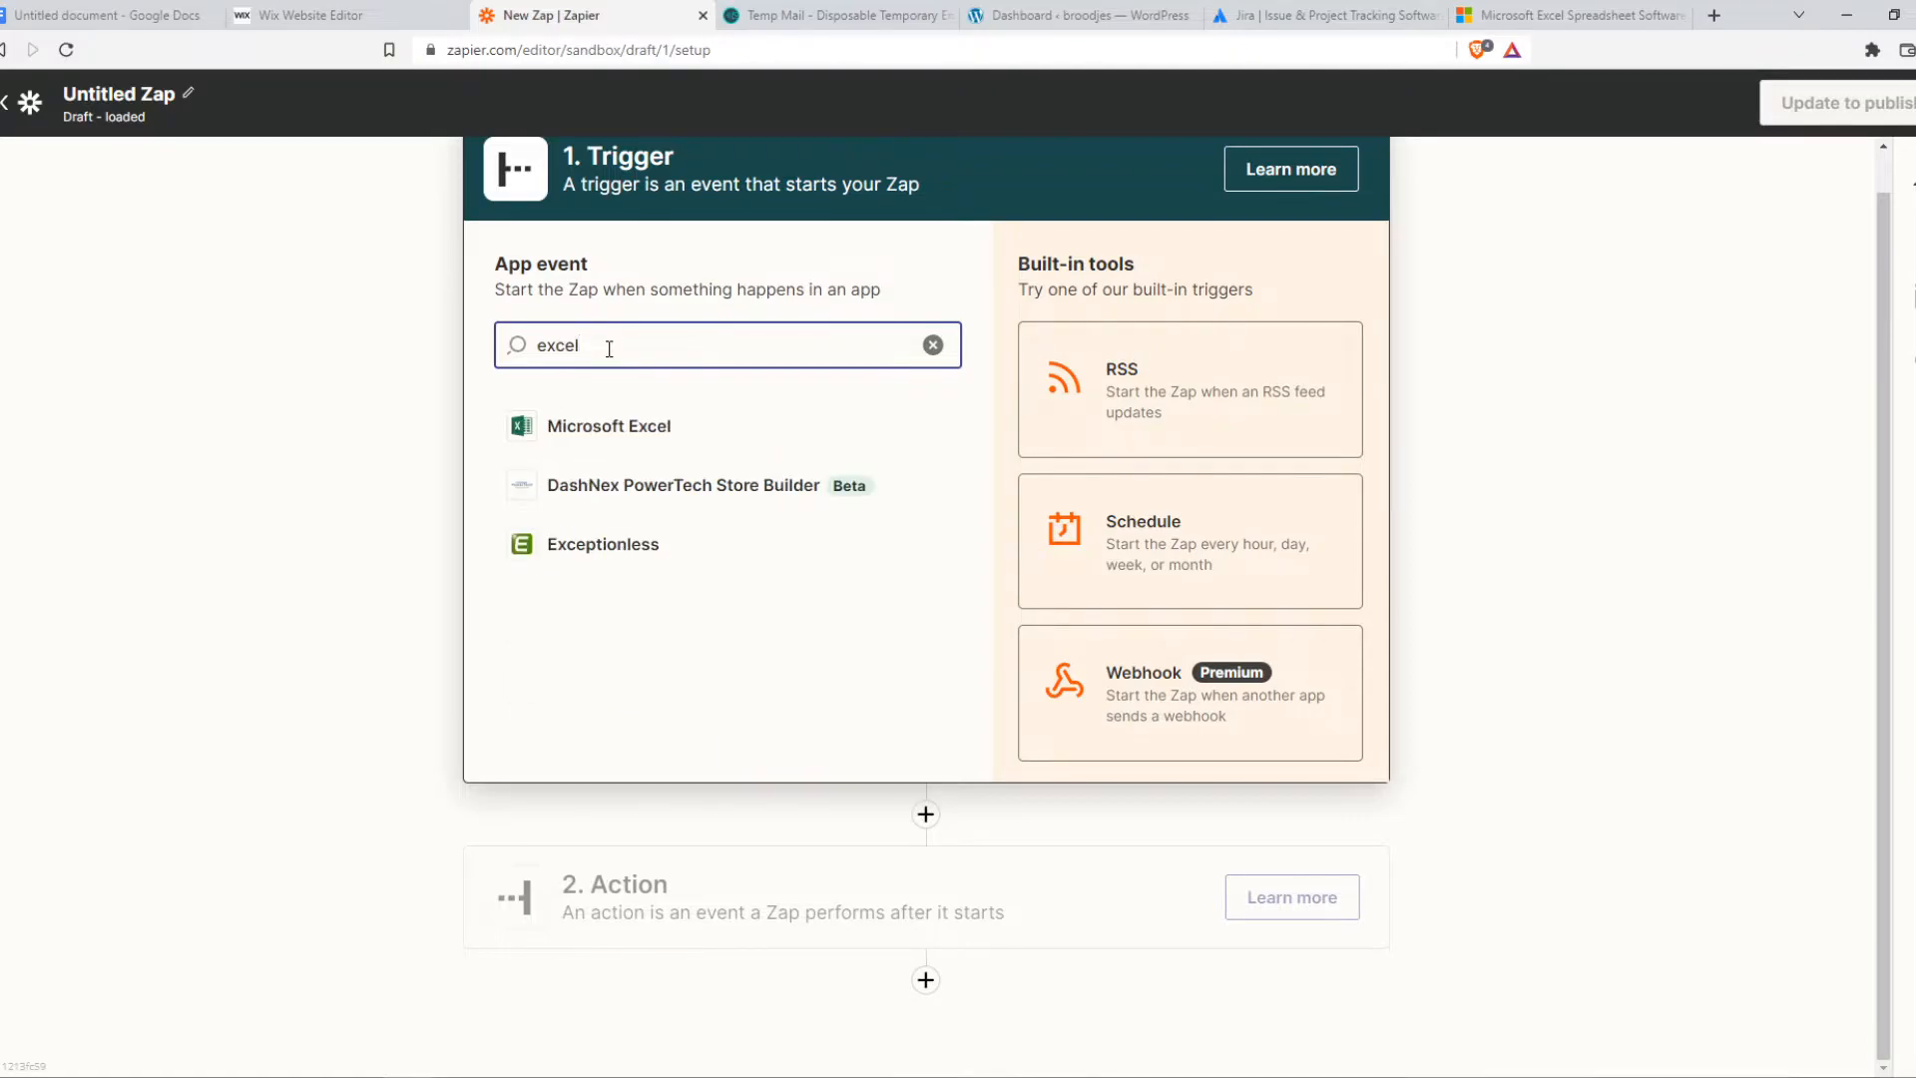
click(609, 425)
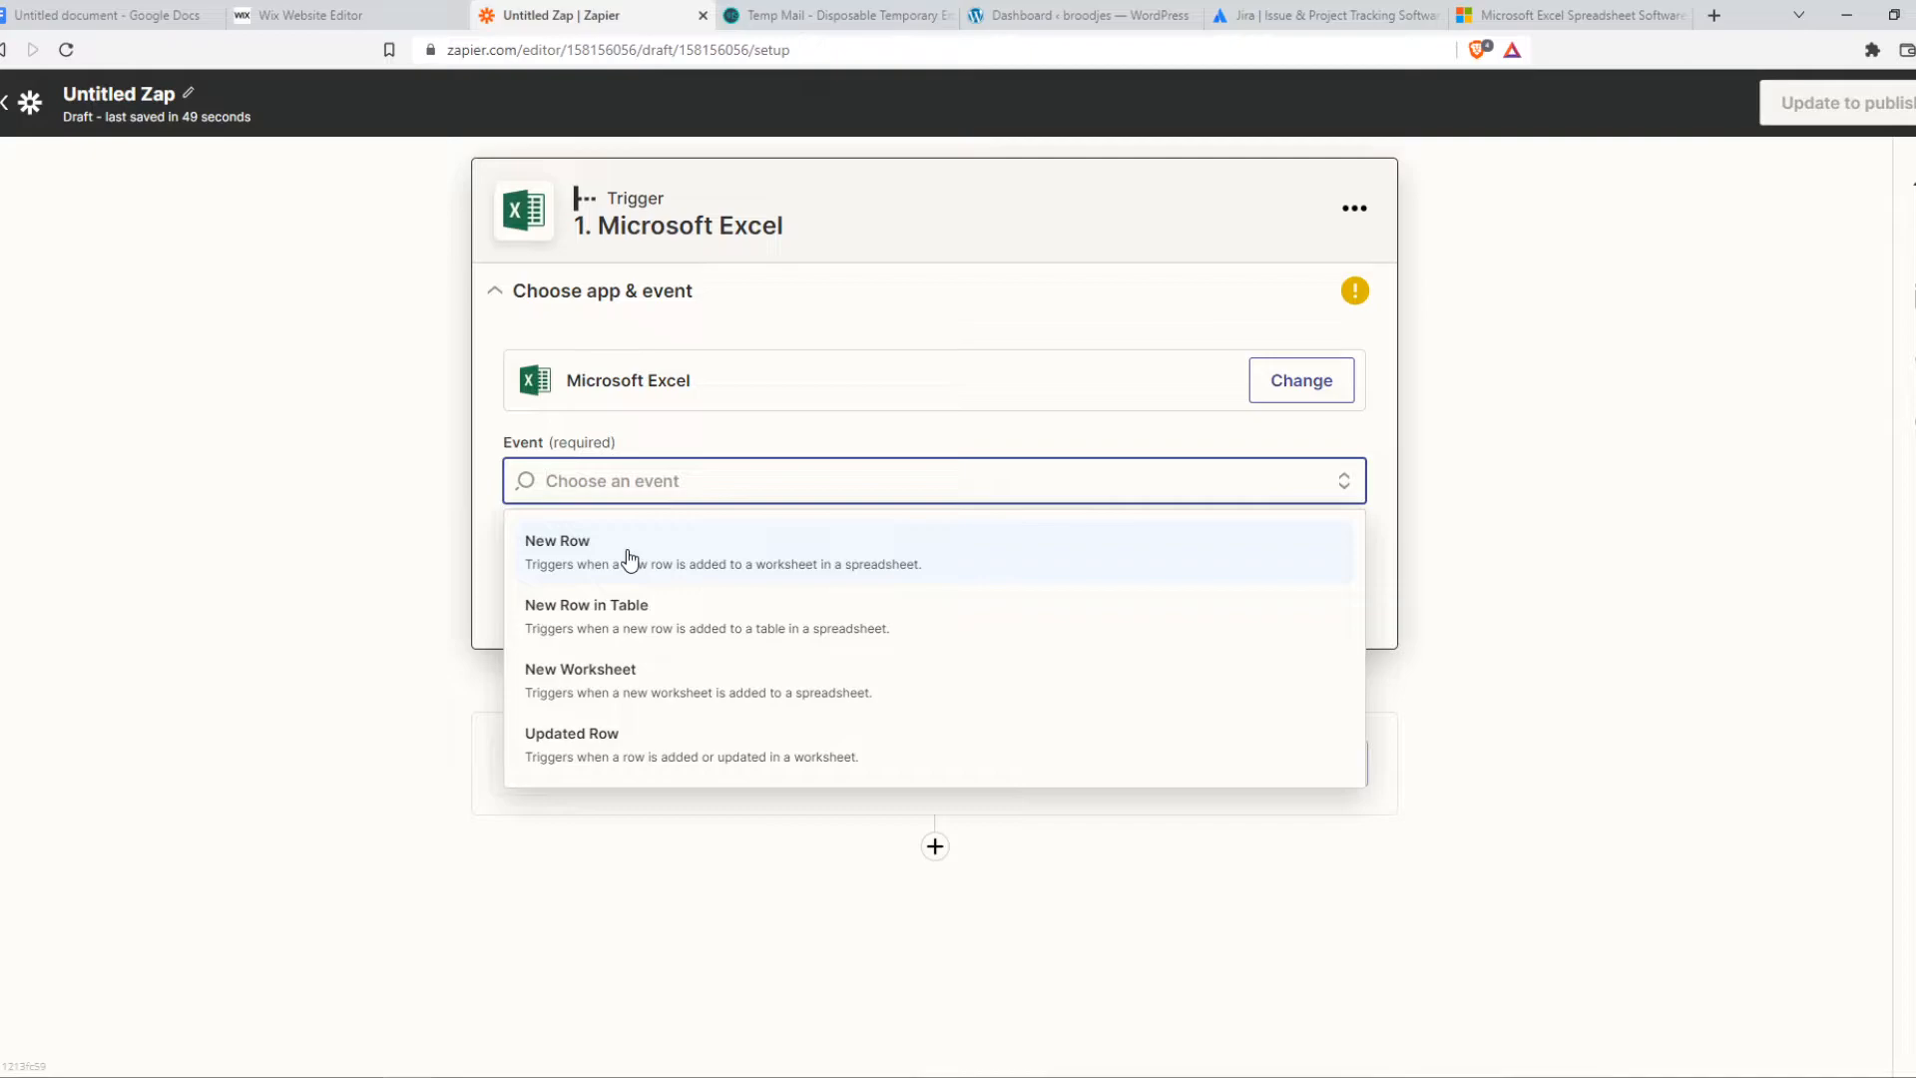
mouse_move(786, 577)
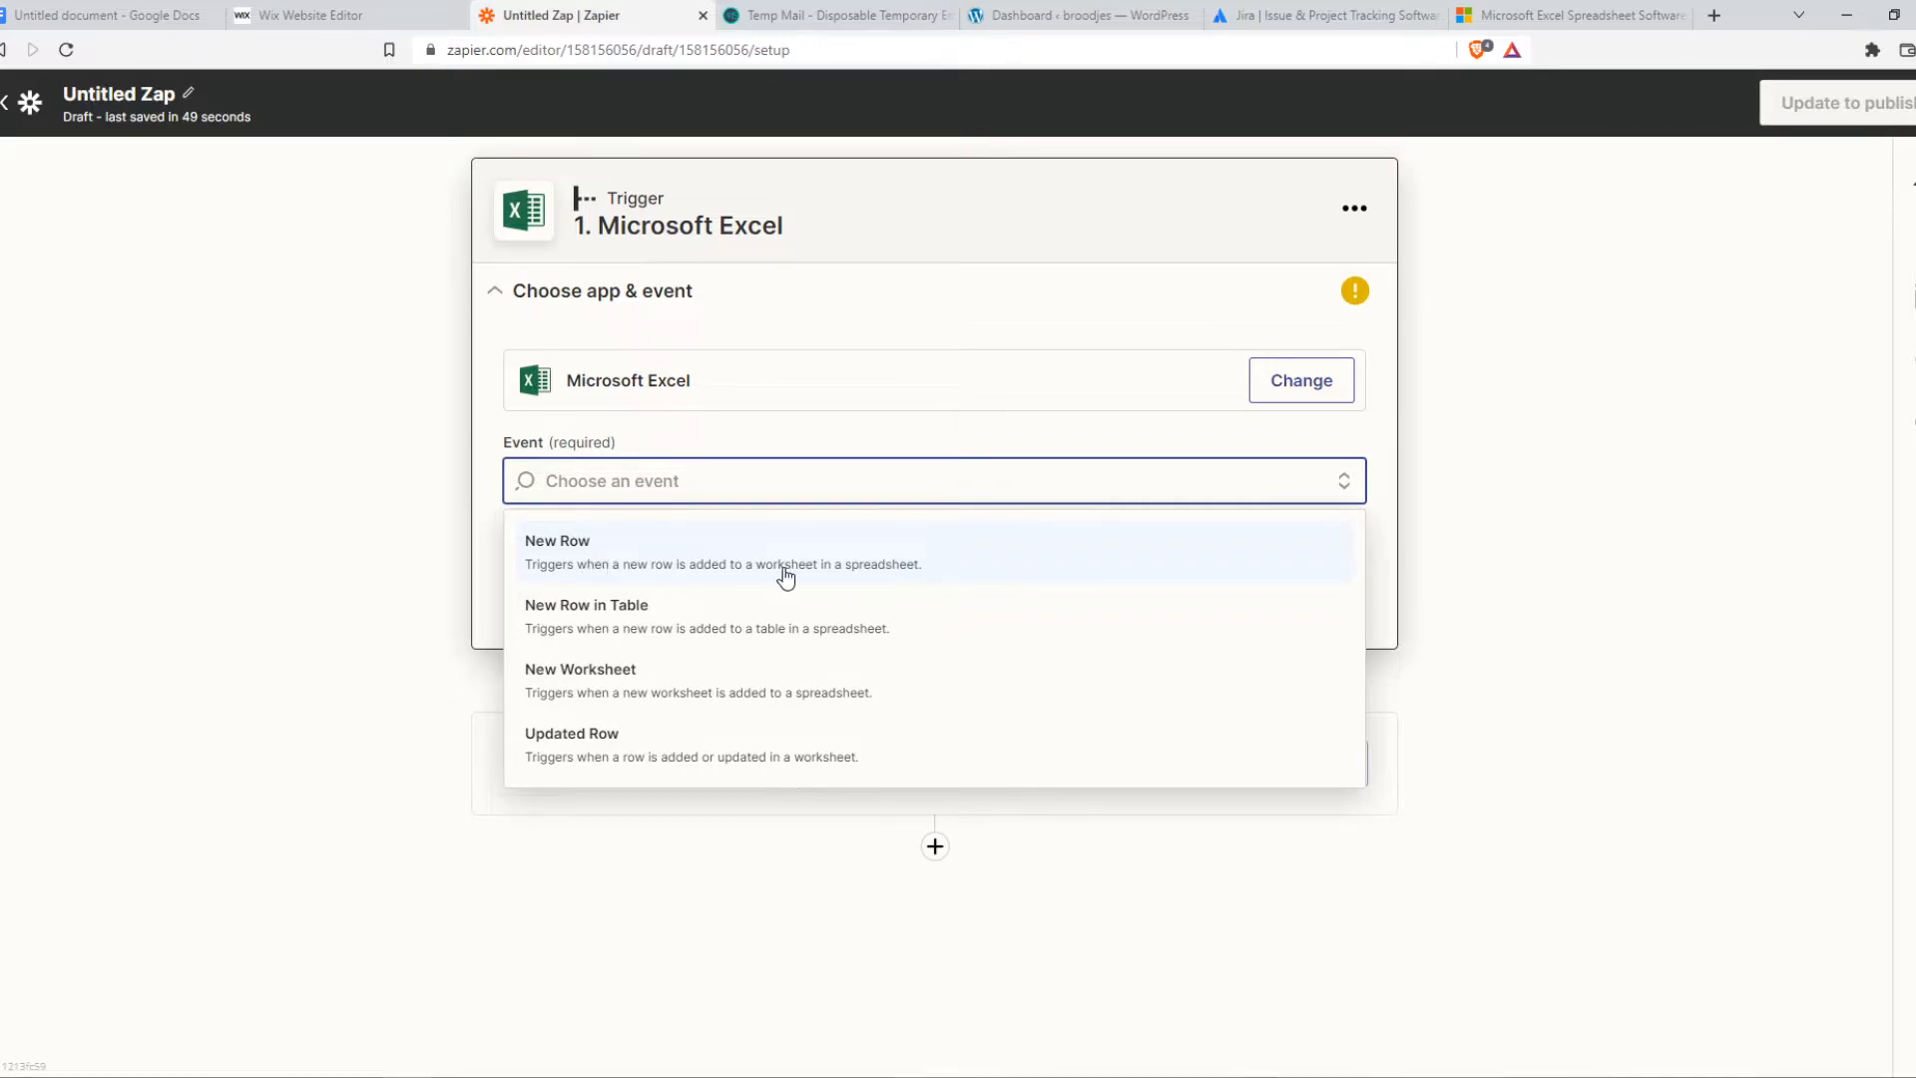
mouse_move(743, 575)
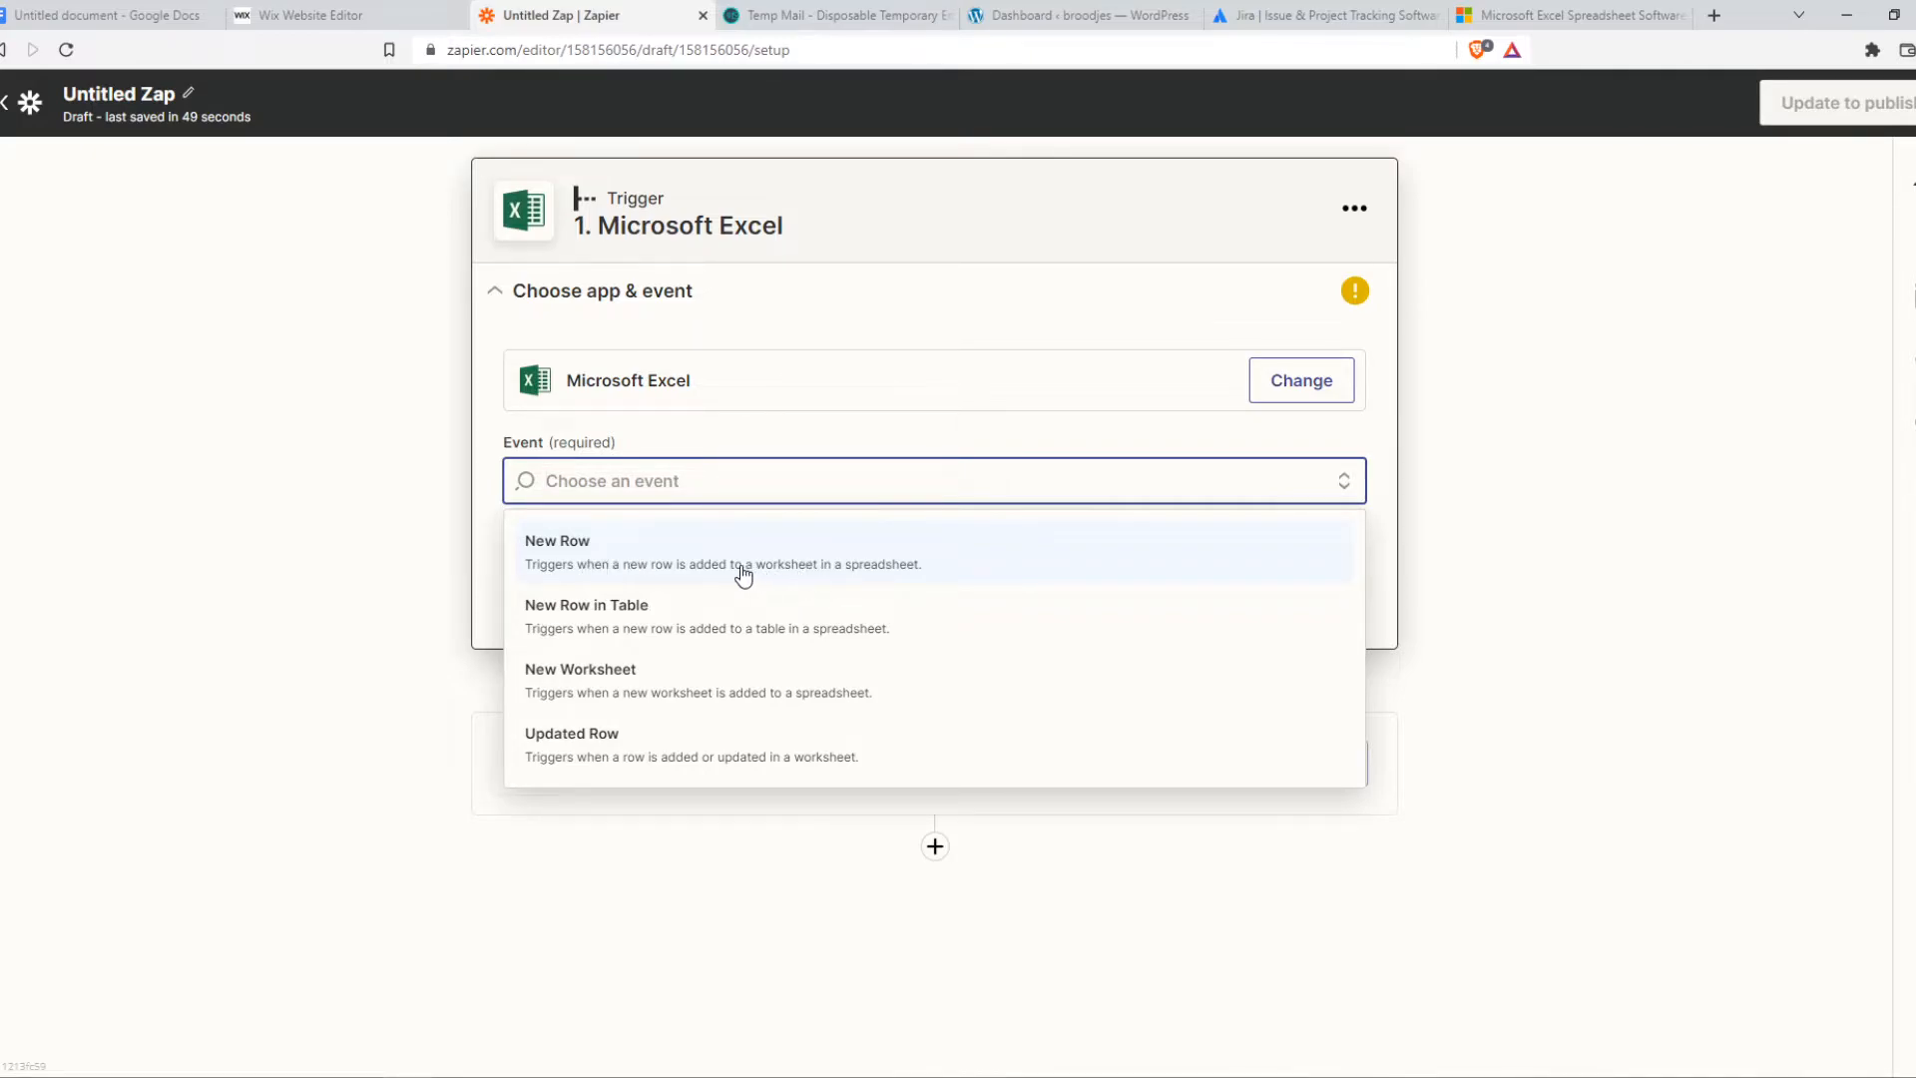
click(557, 551)
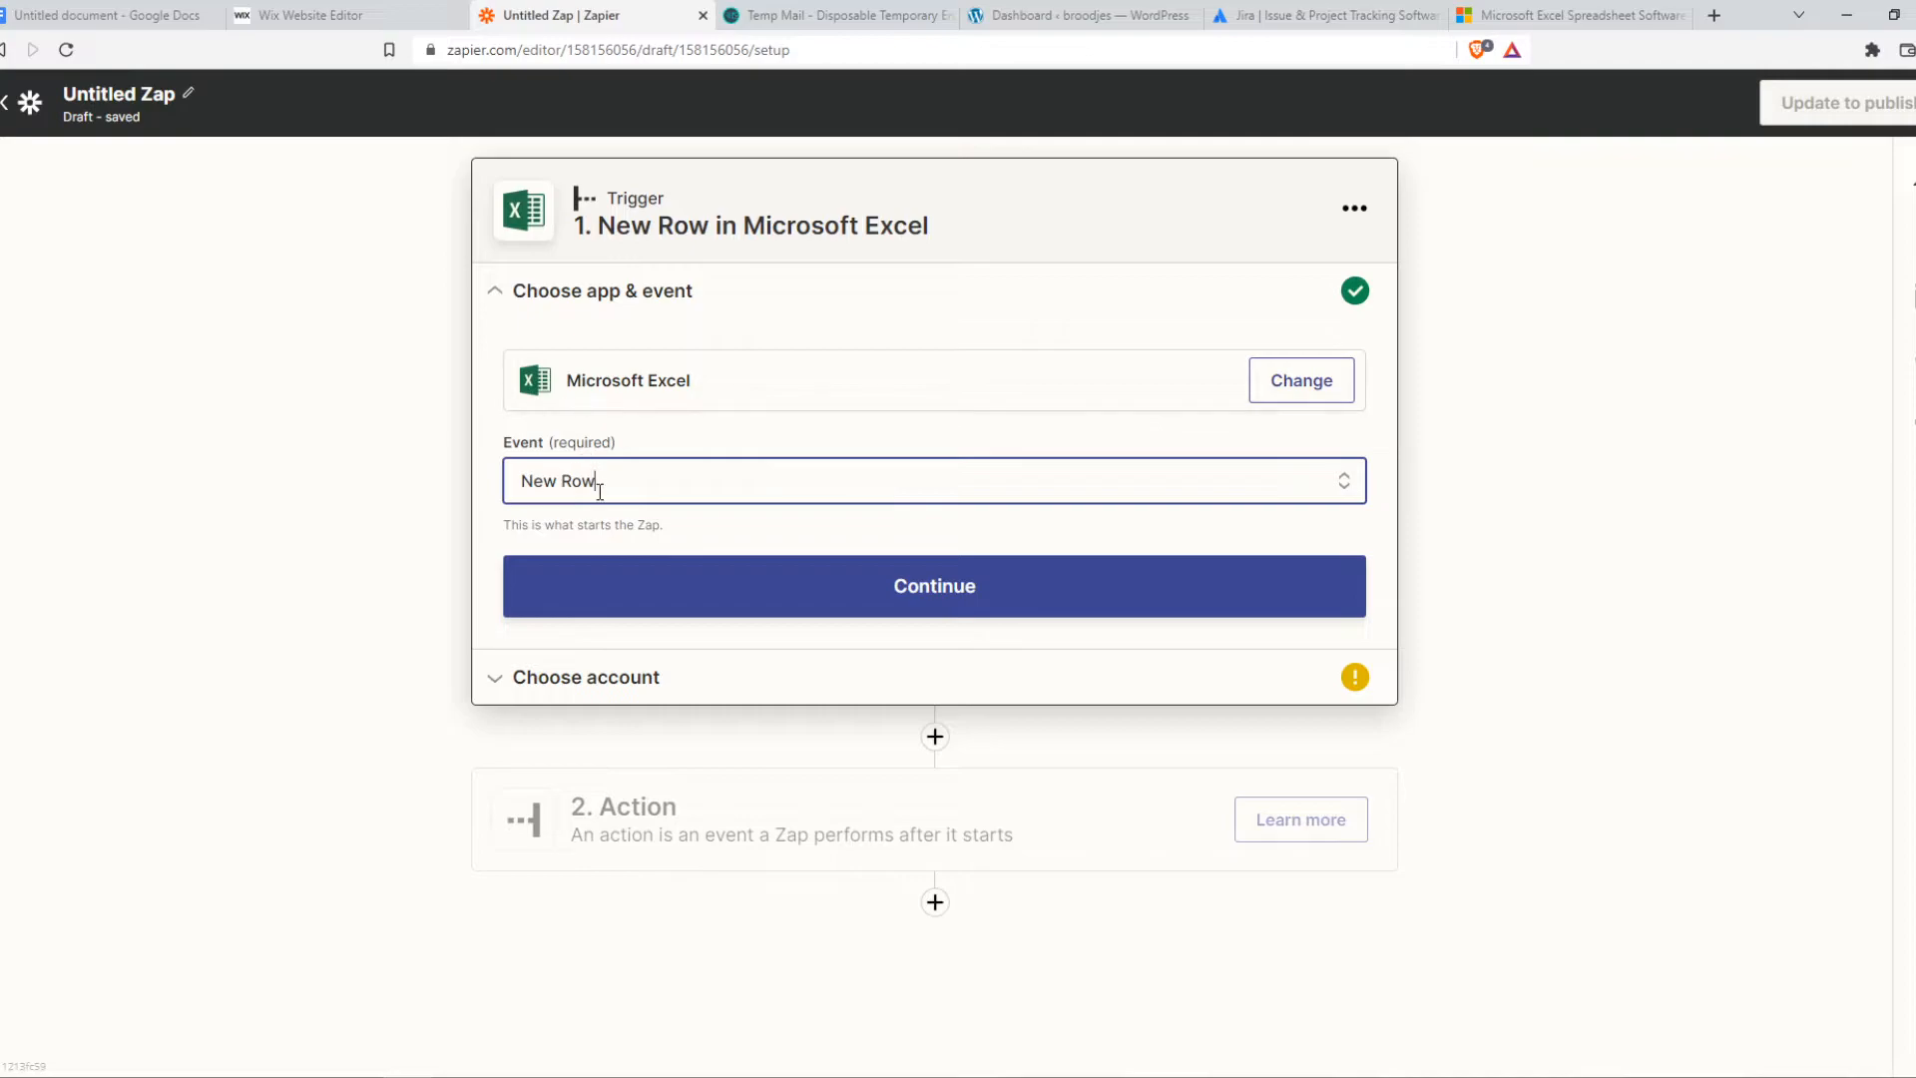
mouse_move(783, 597)
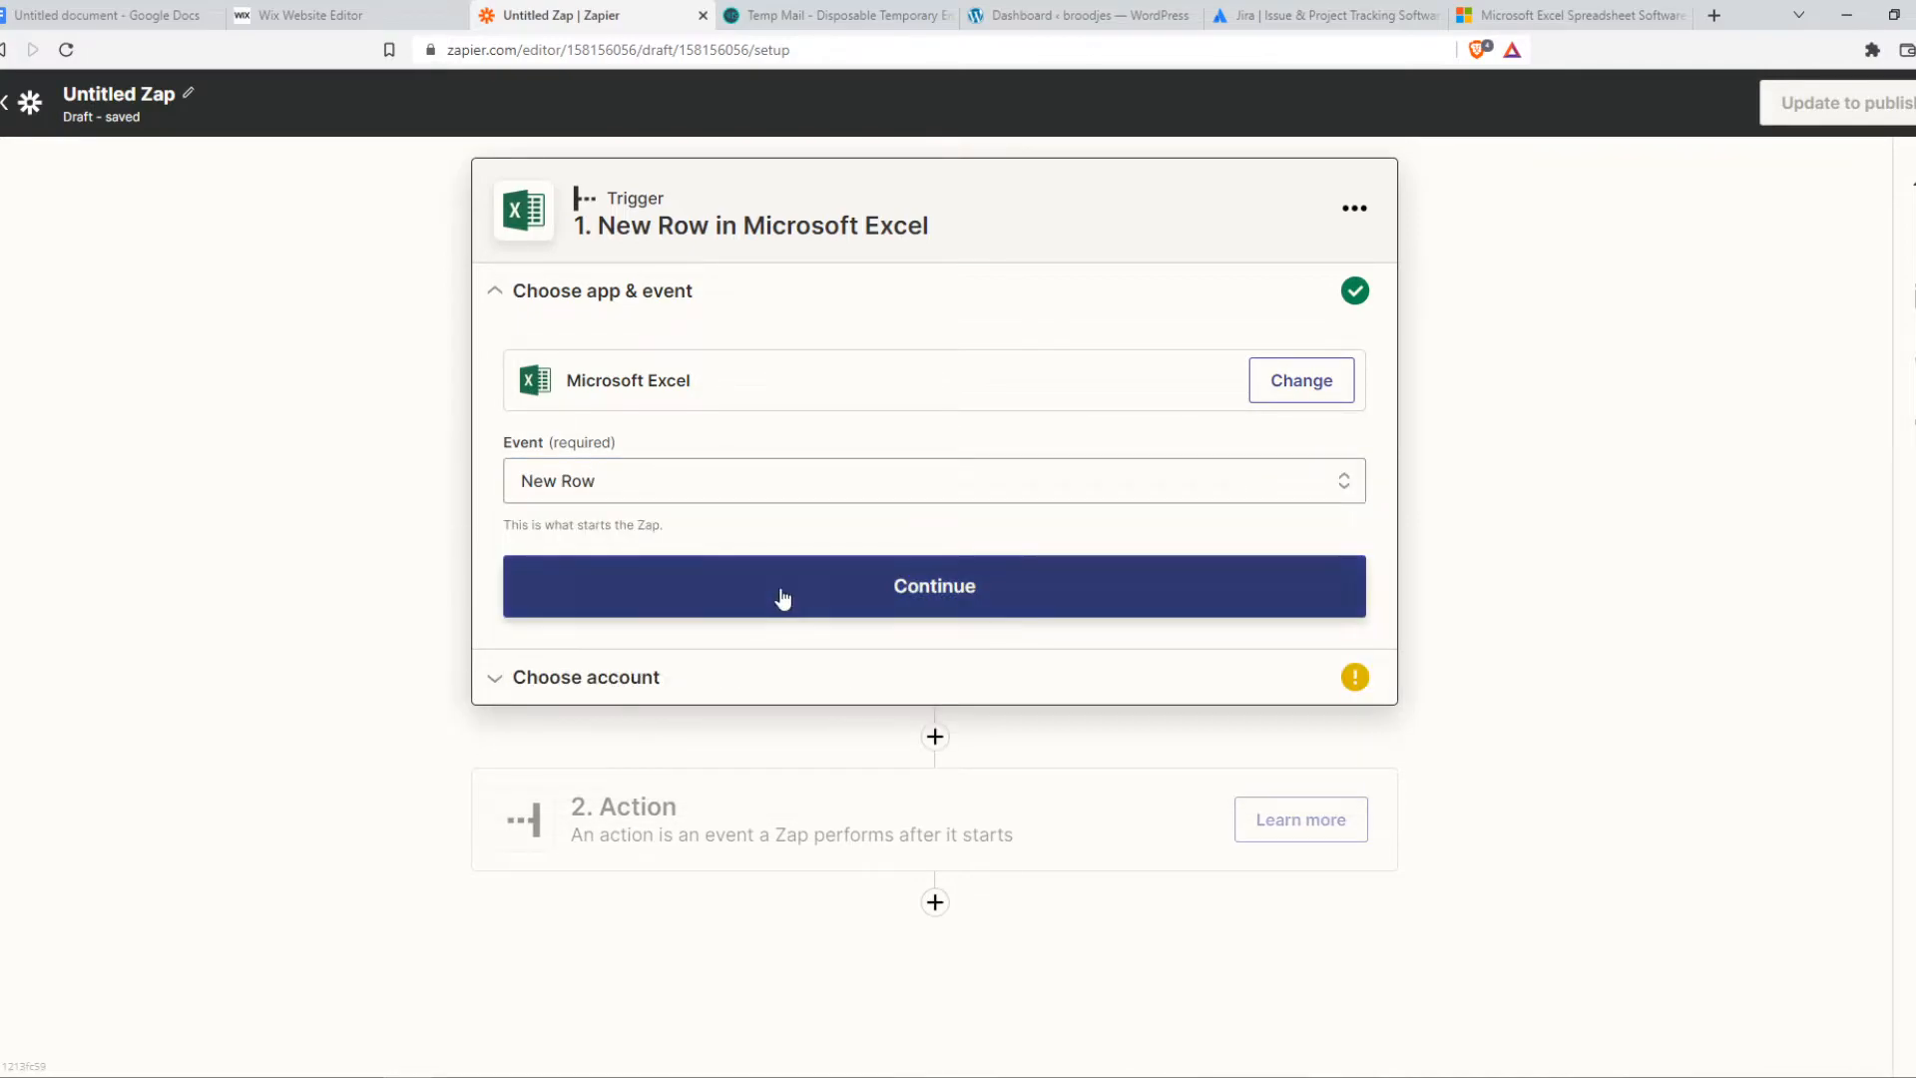
Confirm the New Row trigger event and open the '2. Action' step
click(935, 586)
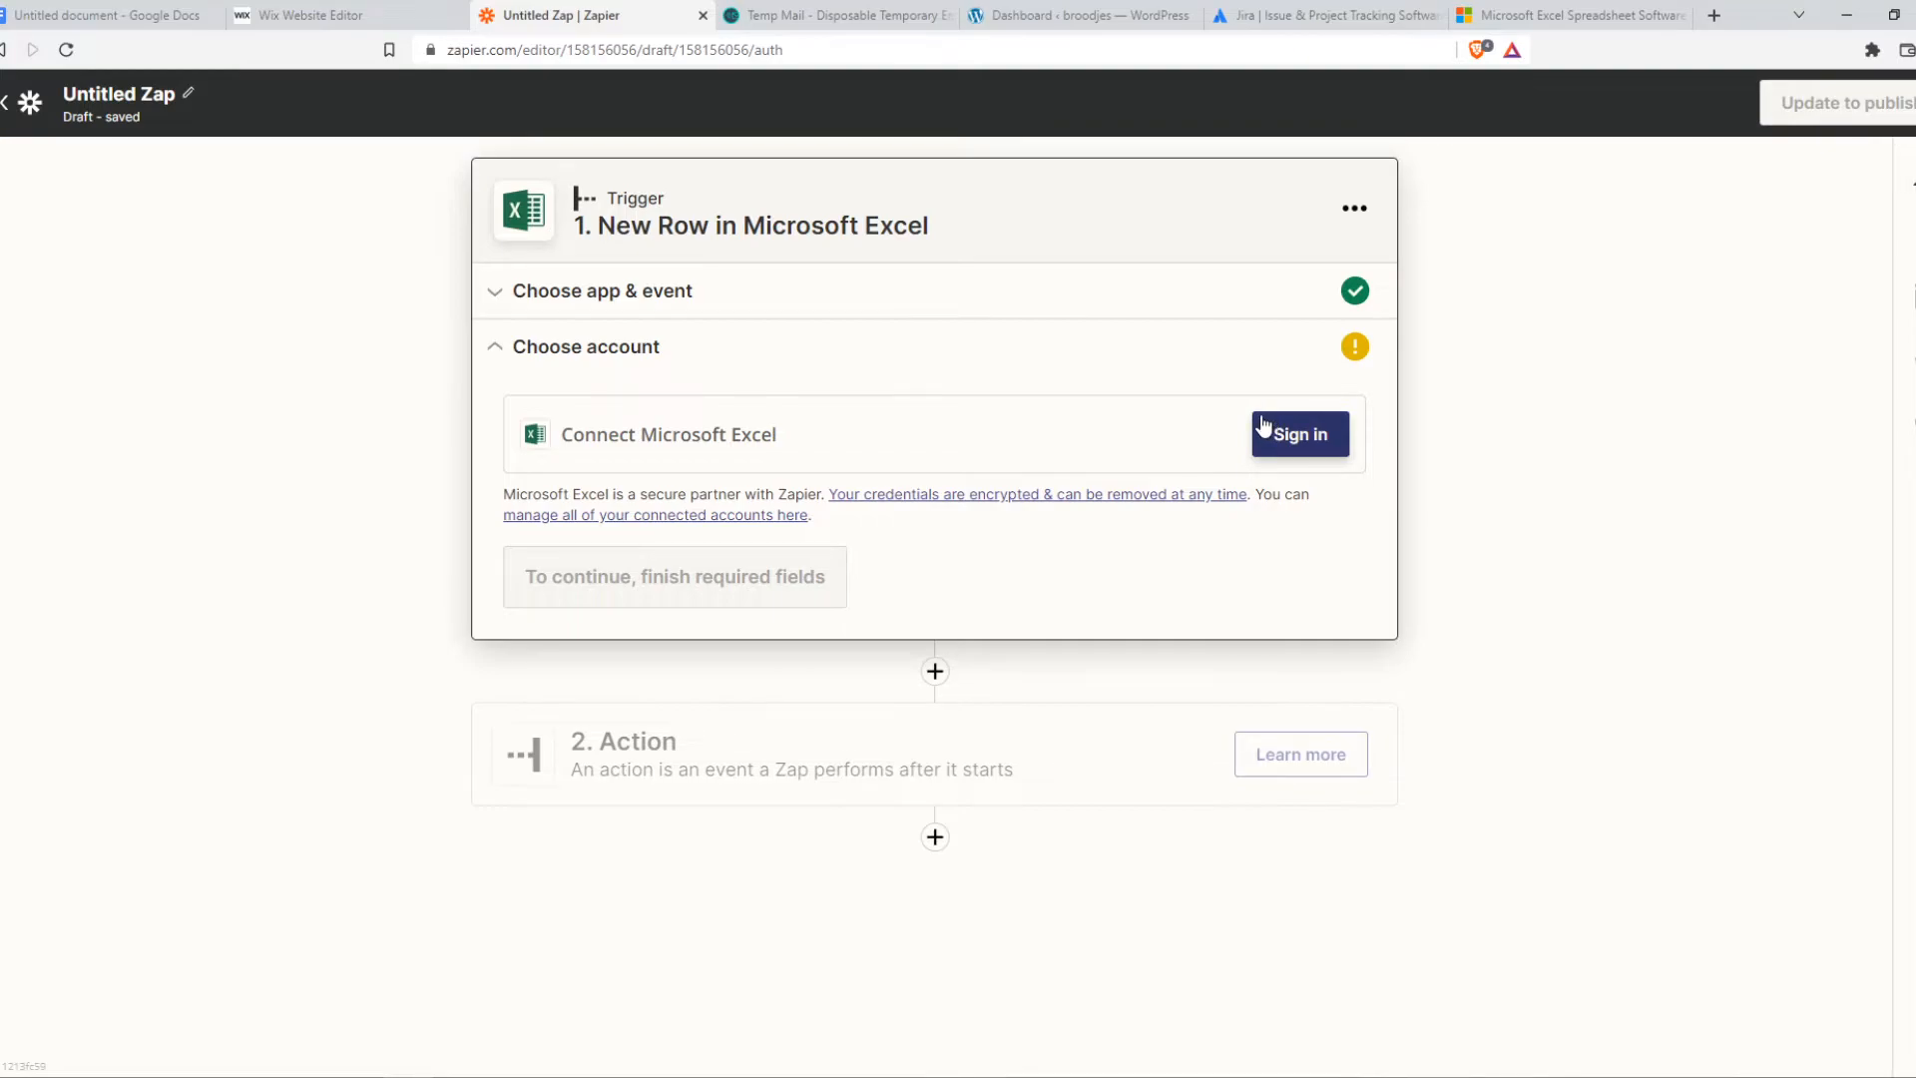
mouse_move(646, 716)
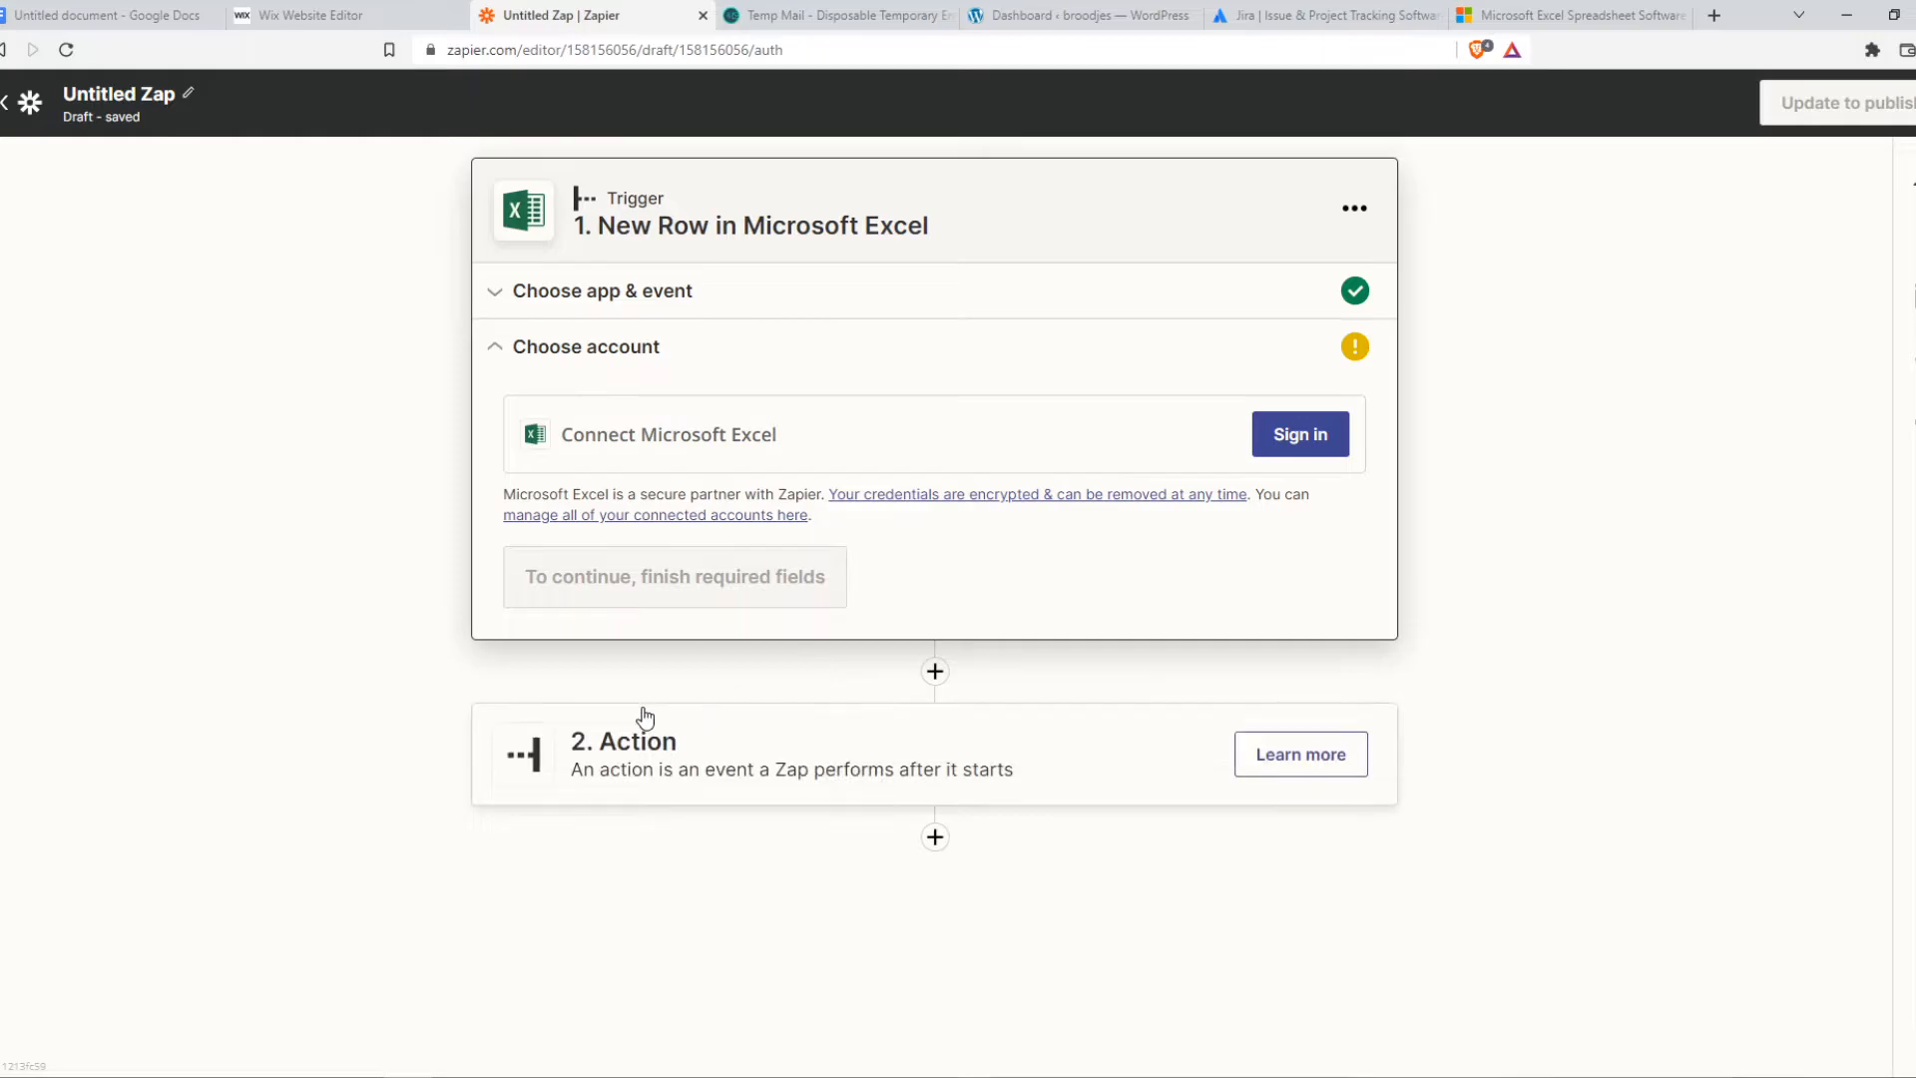
click(648, 753)
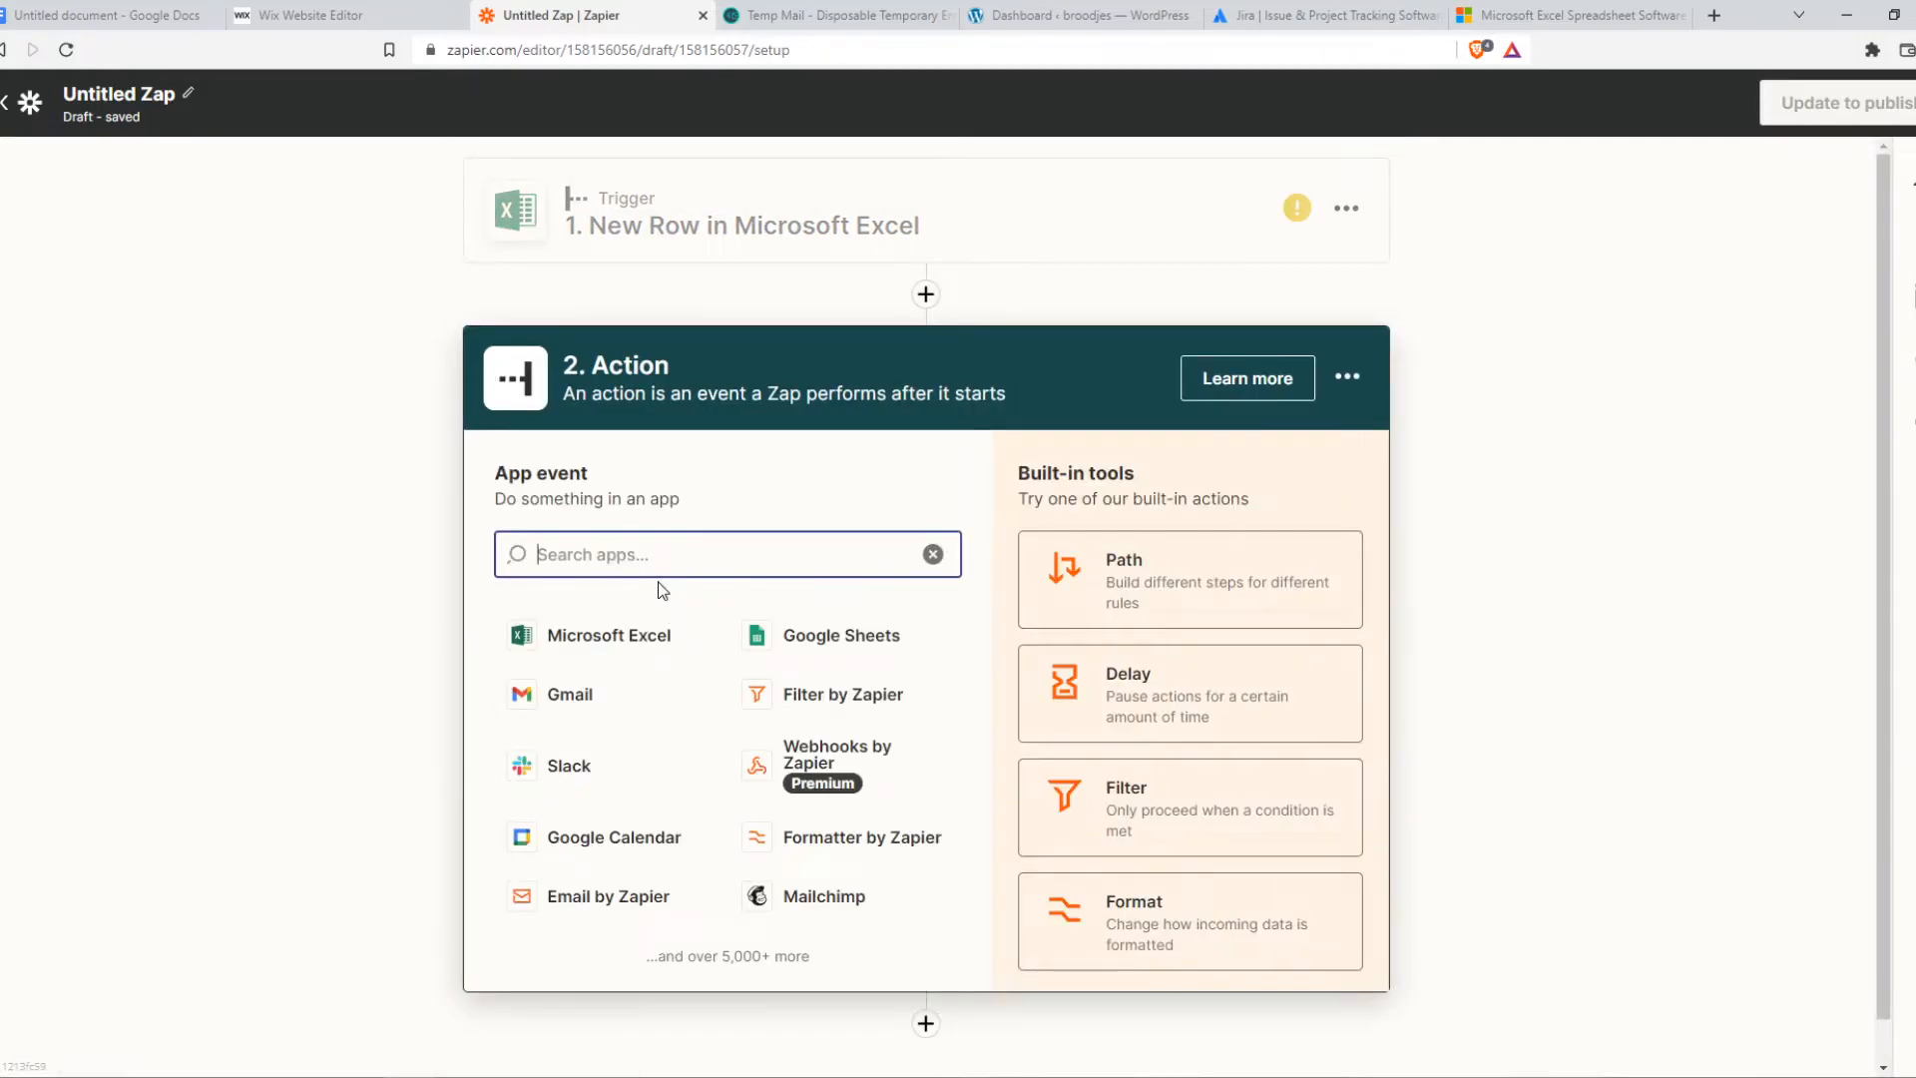
Search 'jira' and set the action app to Jira Service Management with Create Request
text(jira)
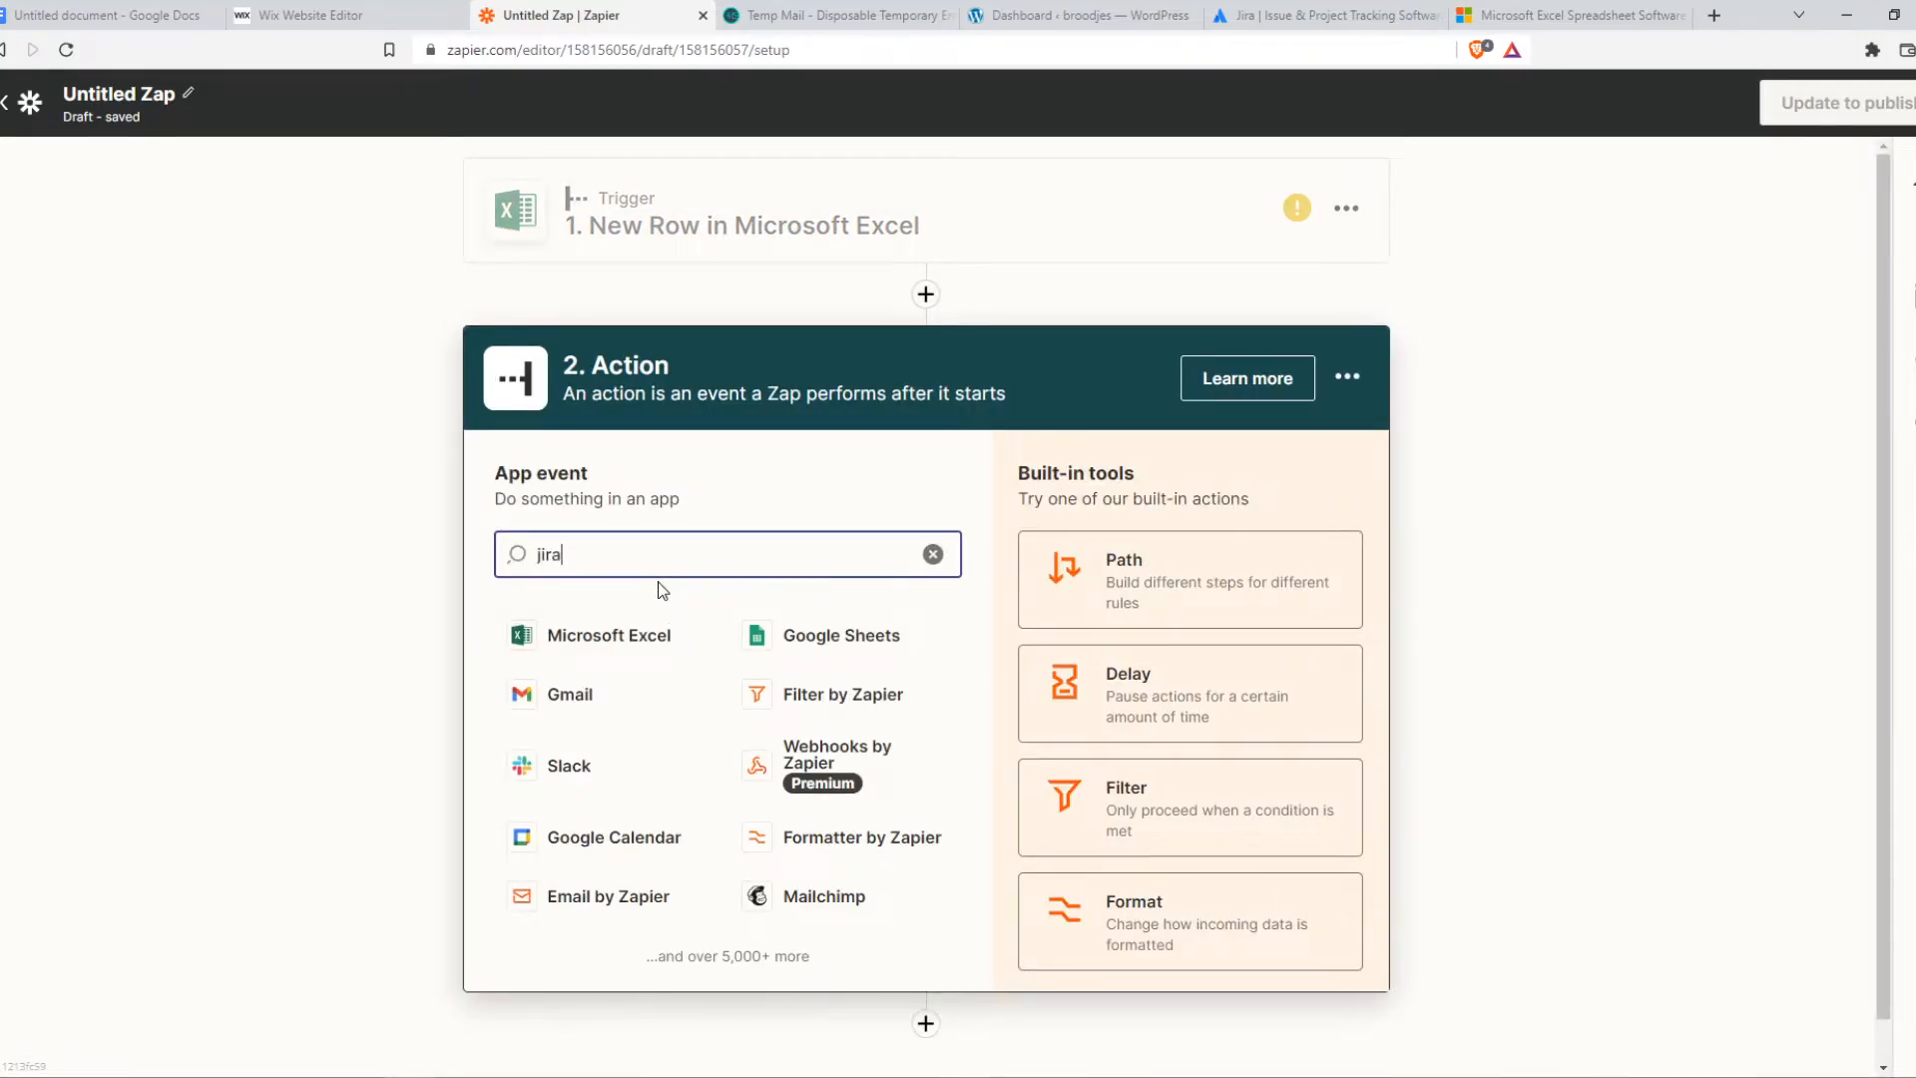
text(jira)
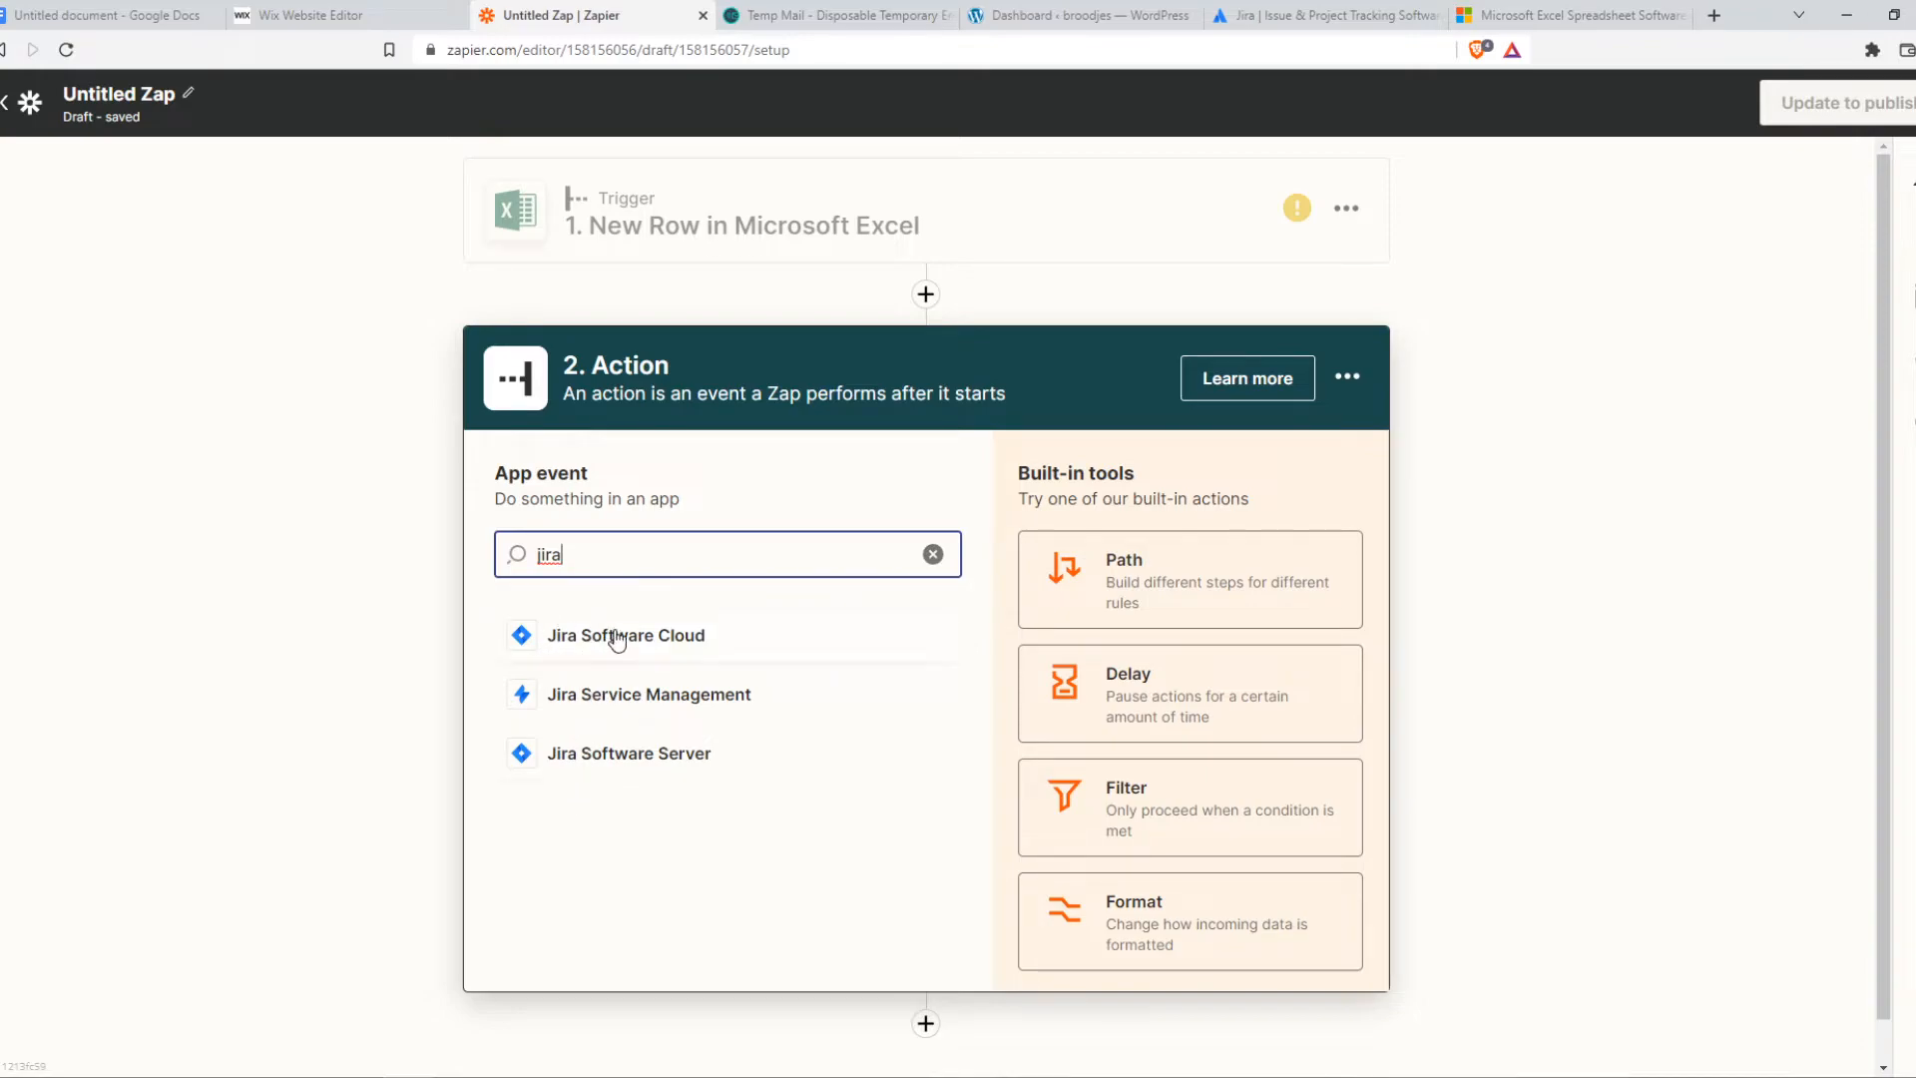
mouse_move(616, 746)
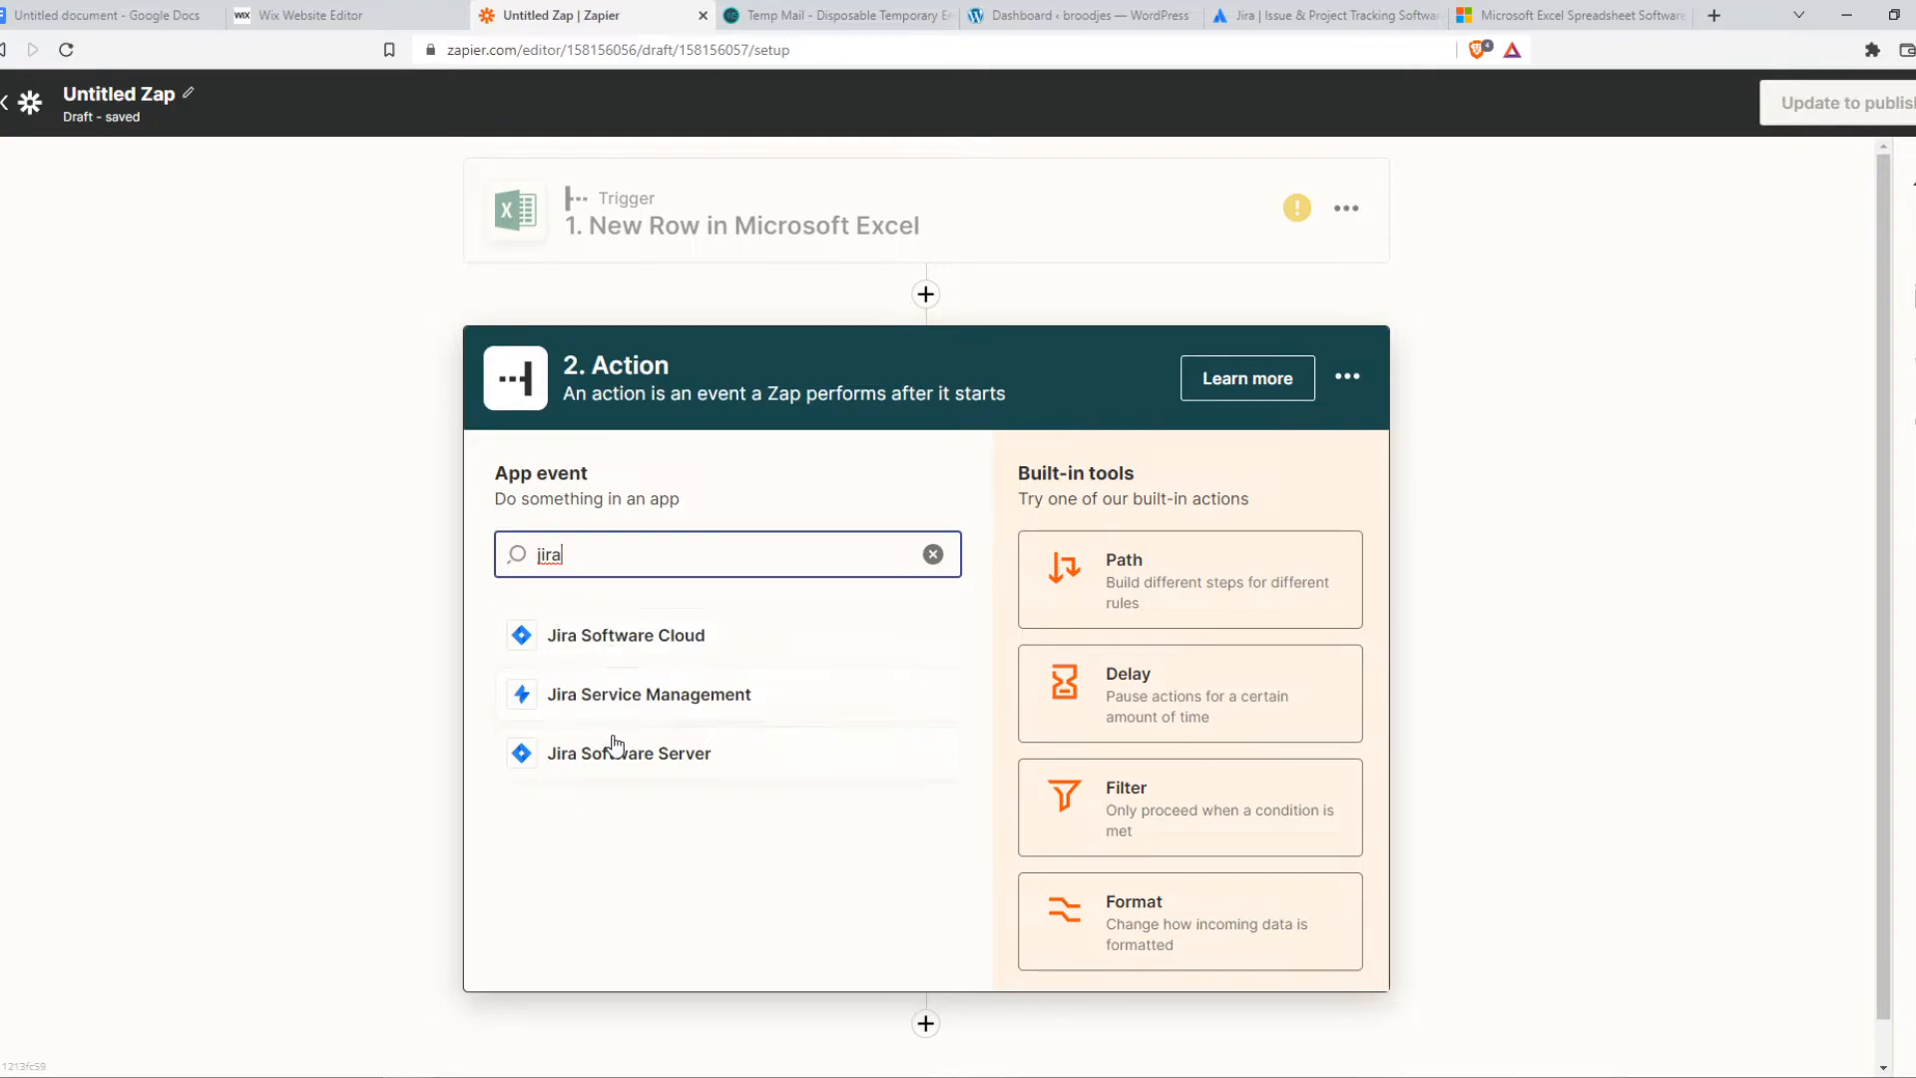
click(649, 694)
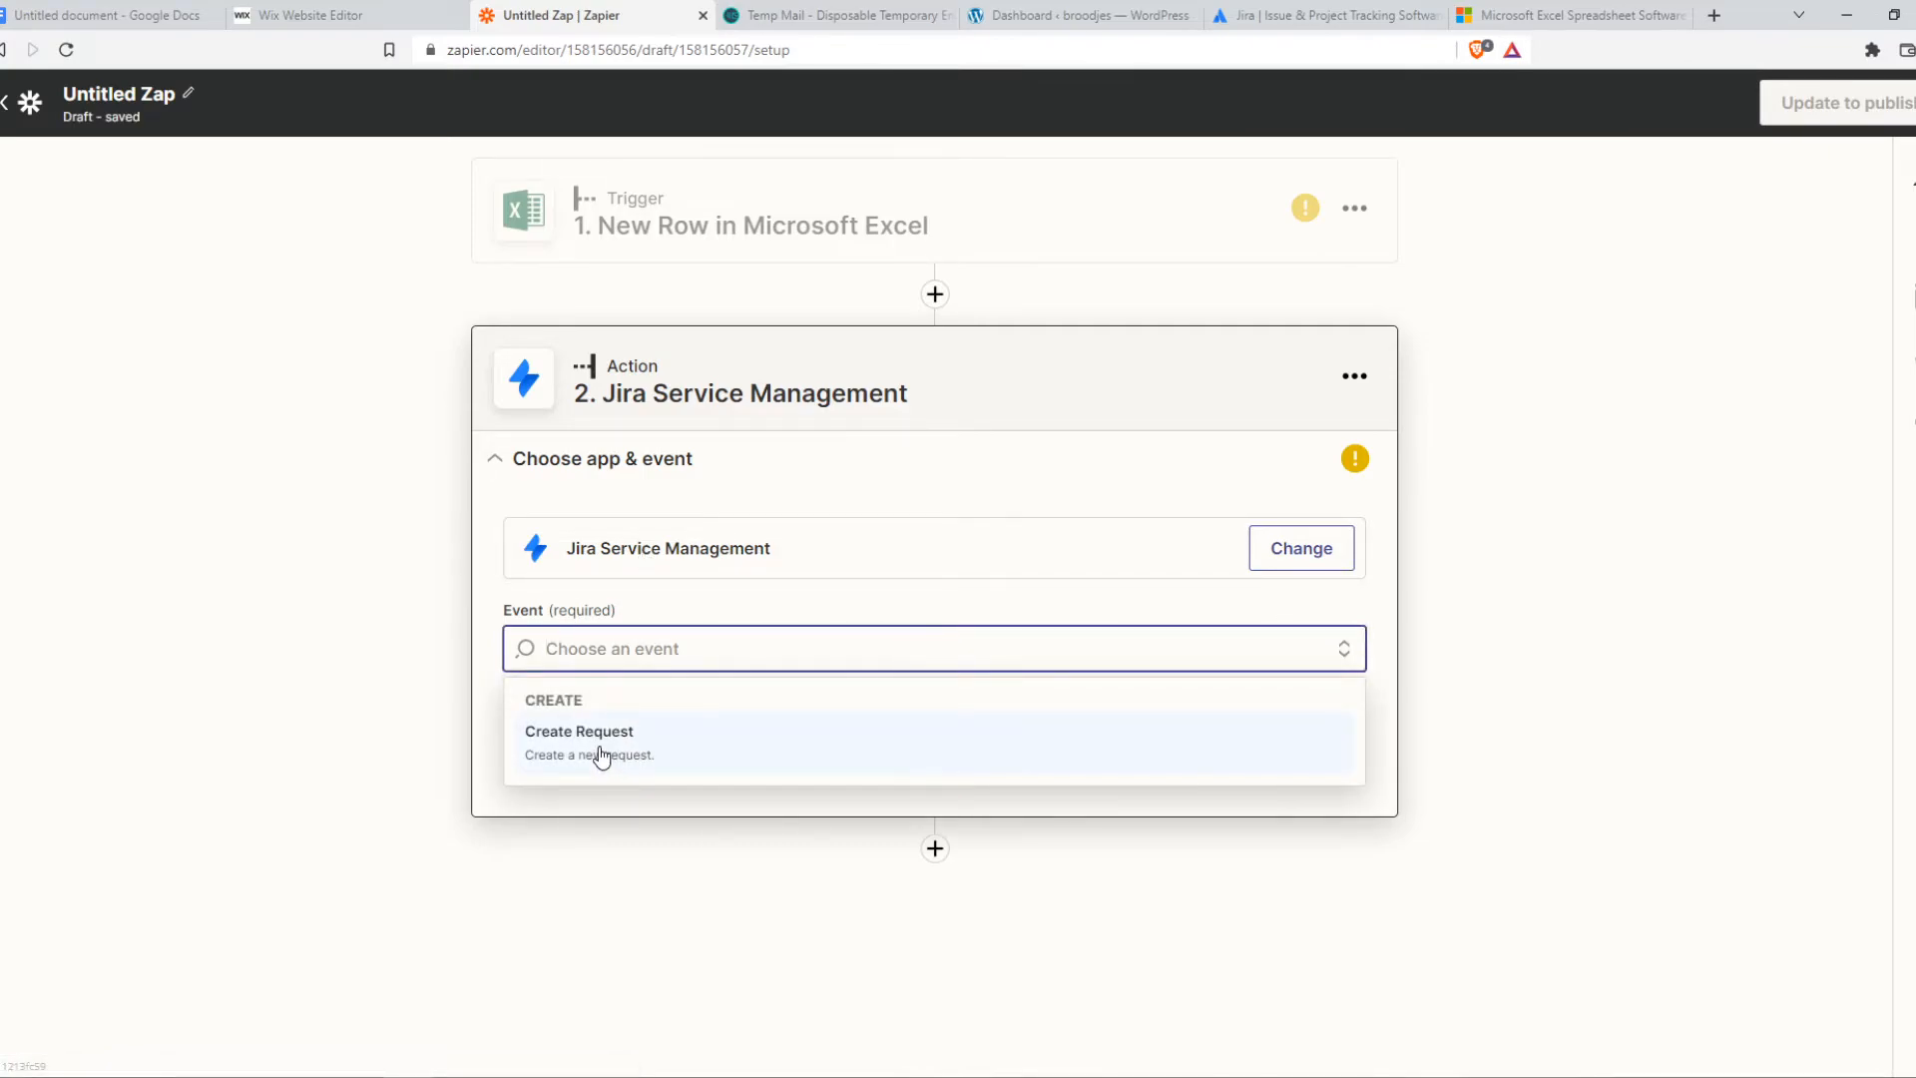
click(578, 731)
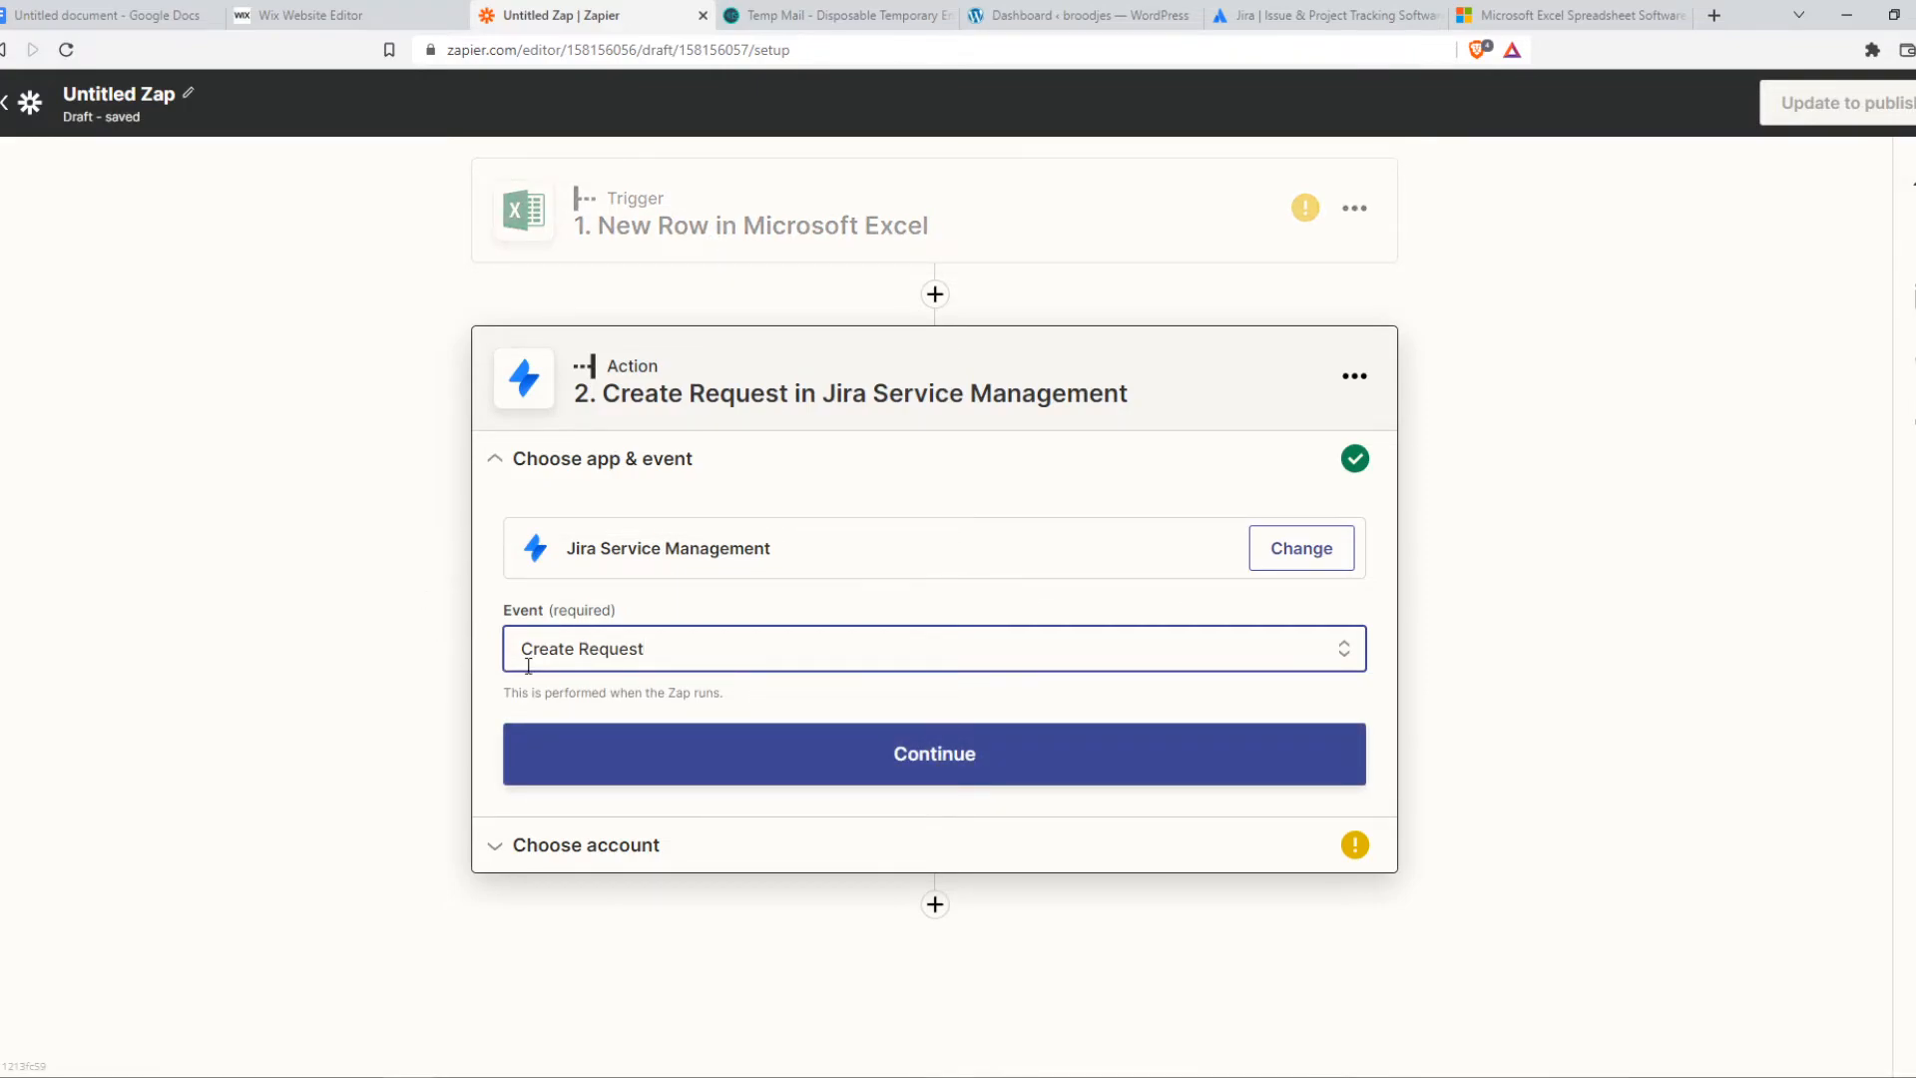
Confirm the Create Request event to reach the Jira account sign-in step
click(933, 753)
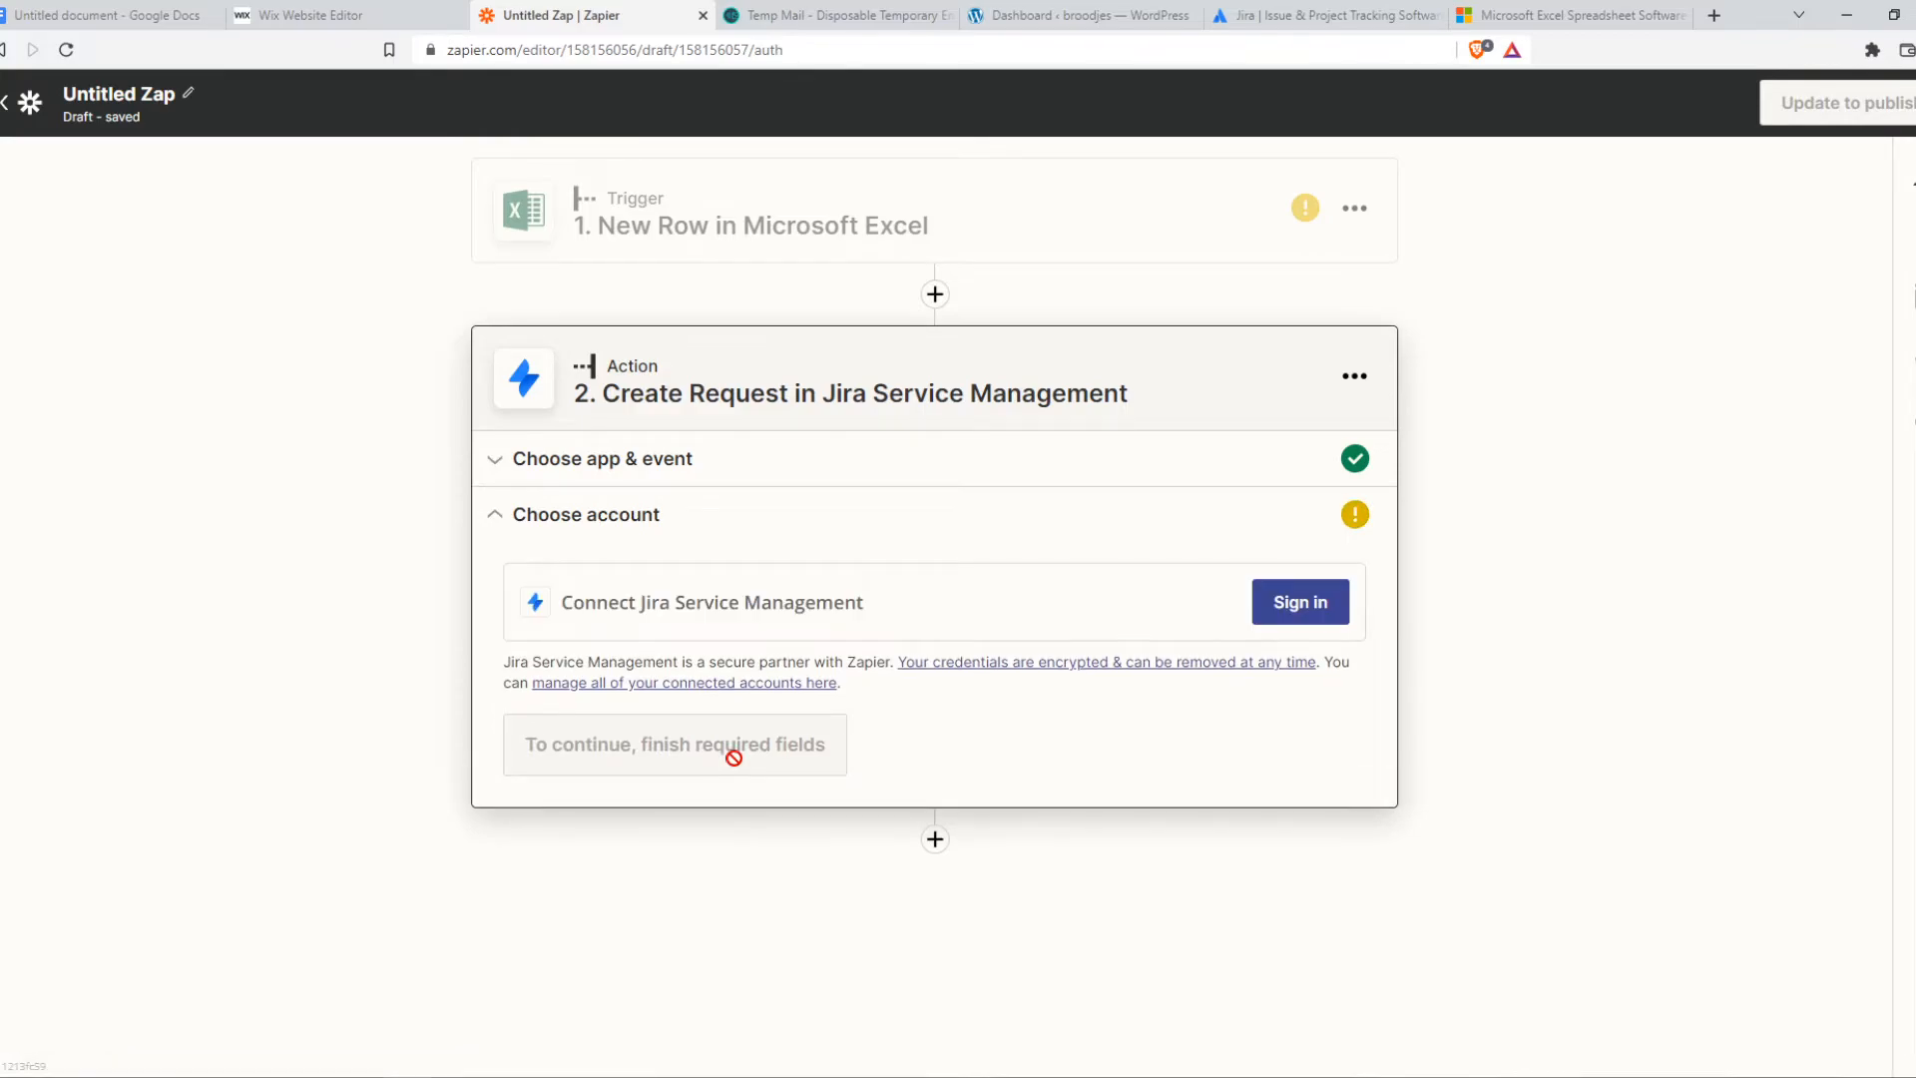
mouse_move(1336, 649)
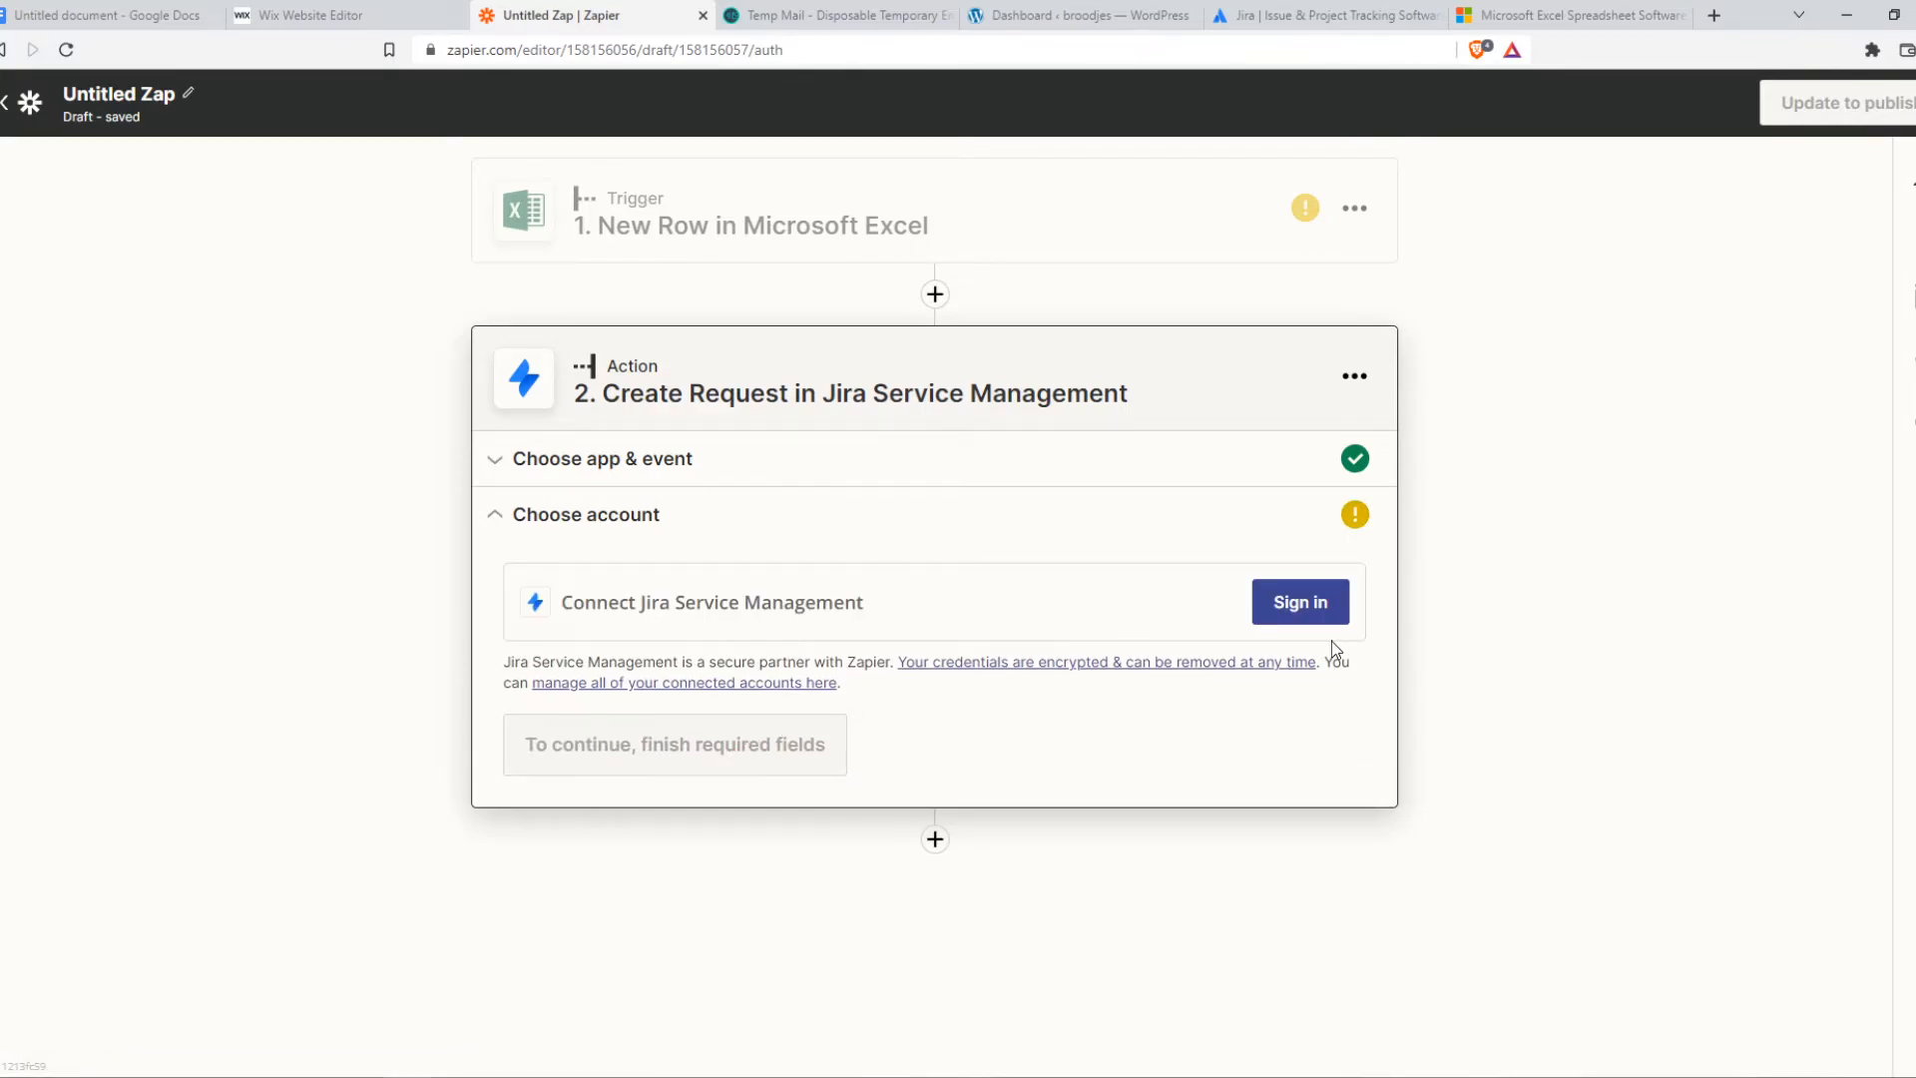
mouse_move(601, 271)
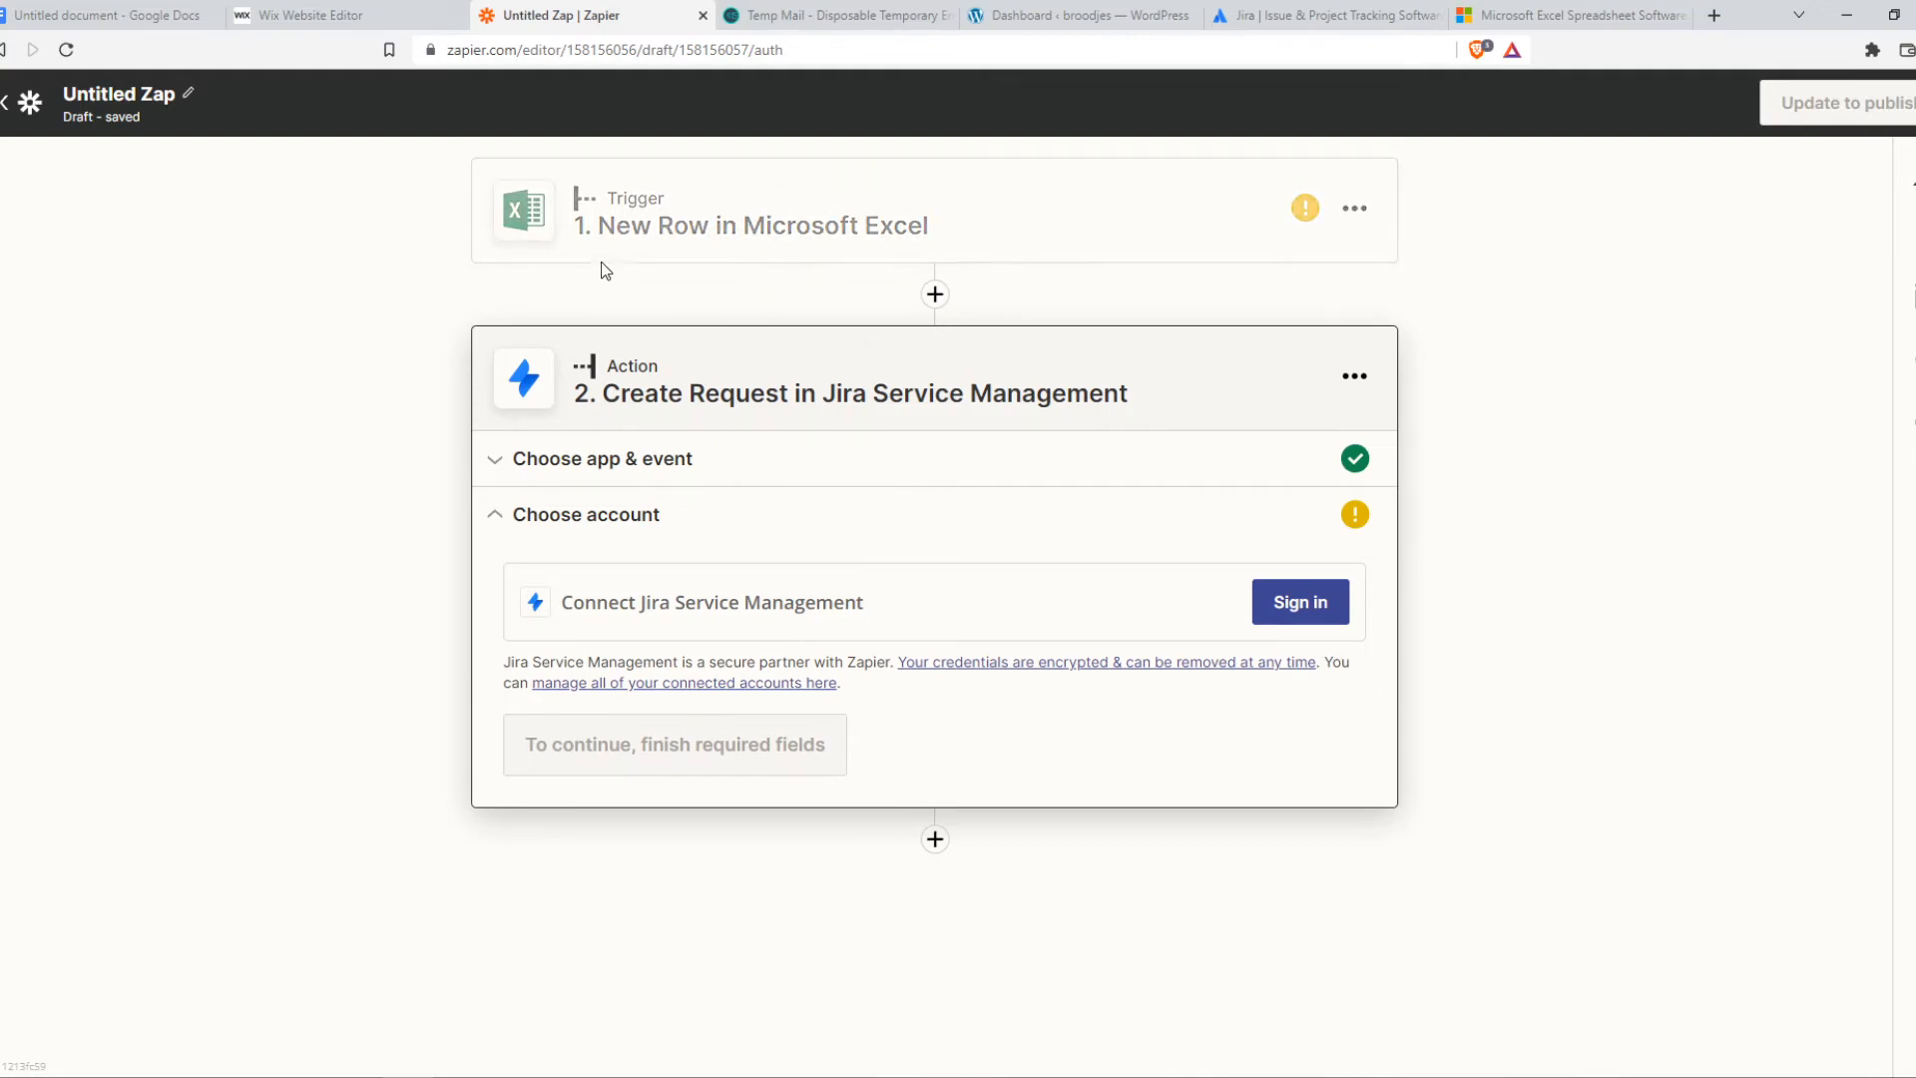
mouse_move(1106, 560)
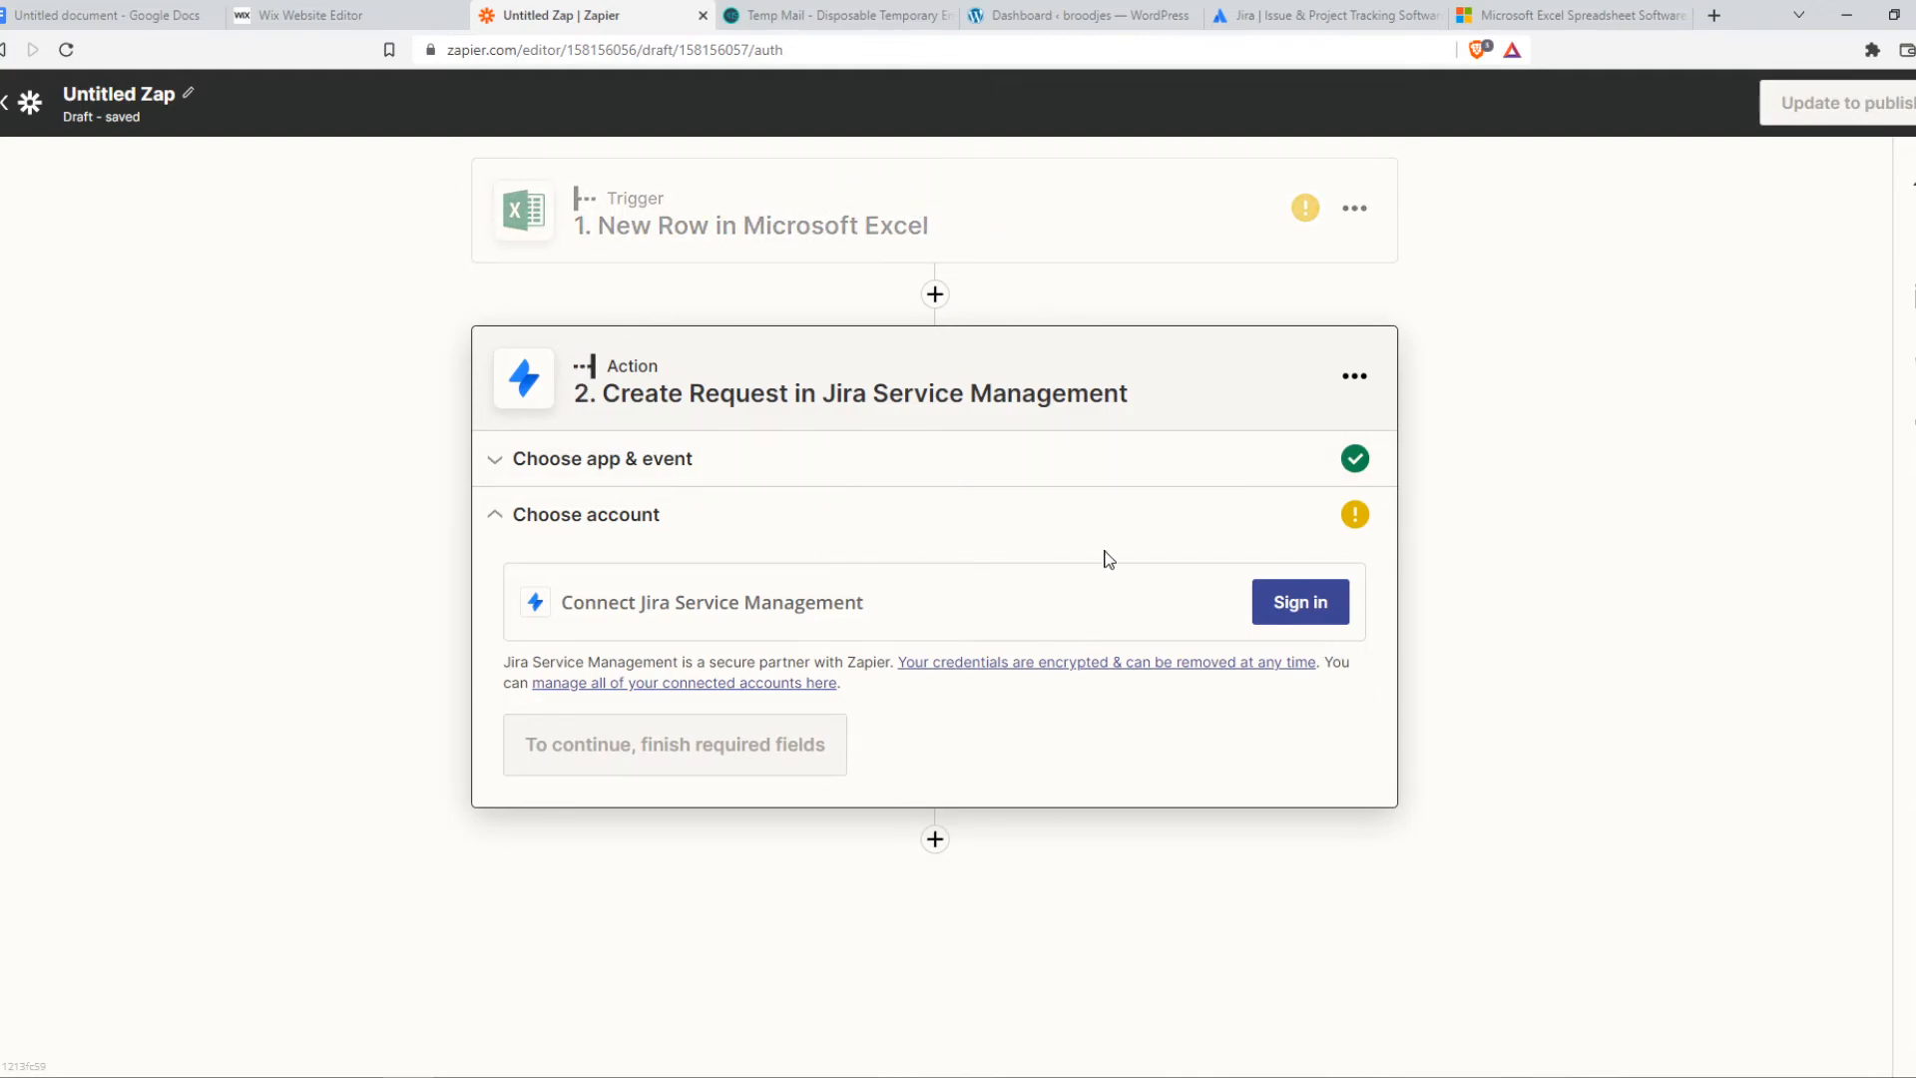
mouse_move(1091, 532)
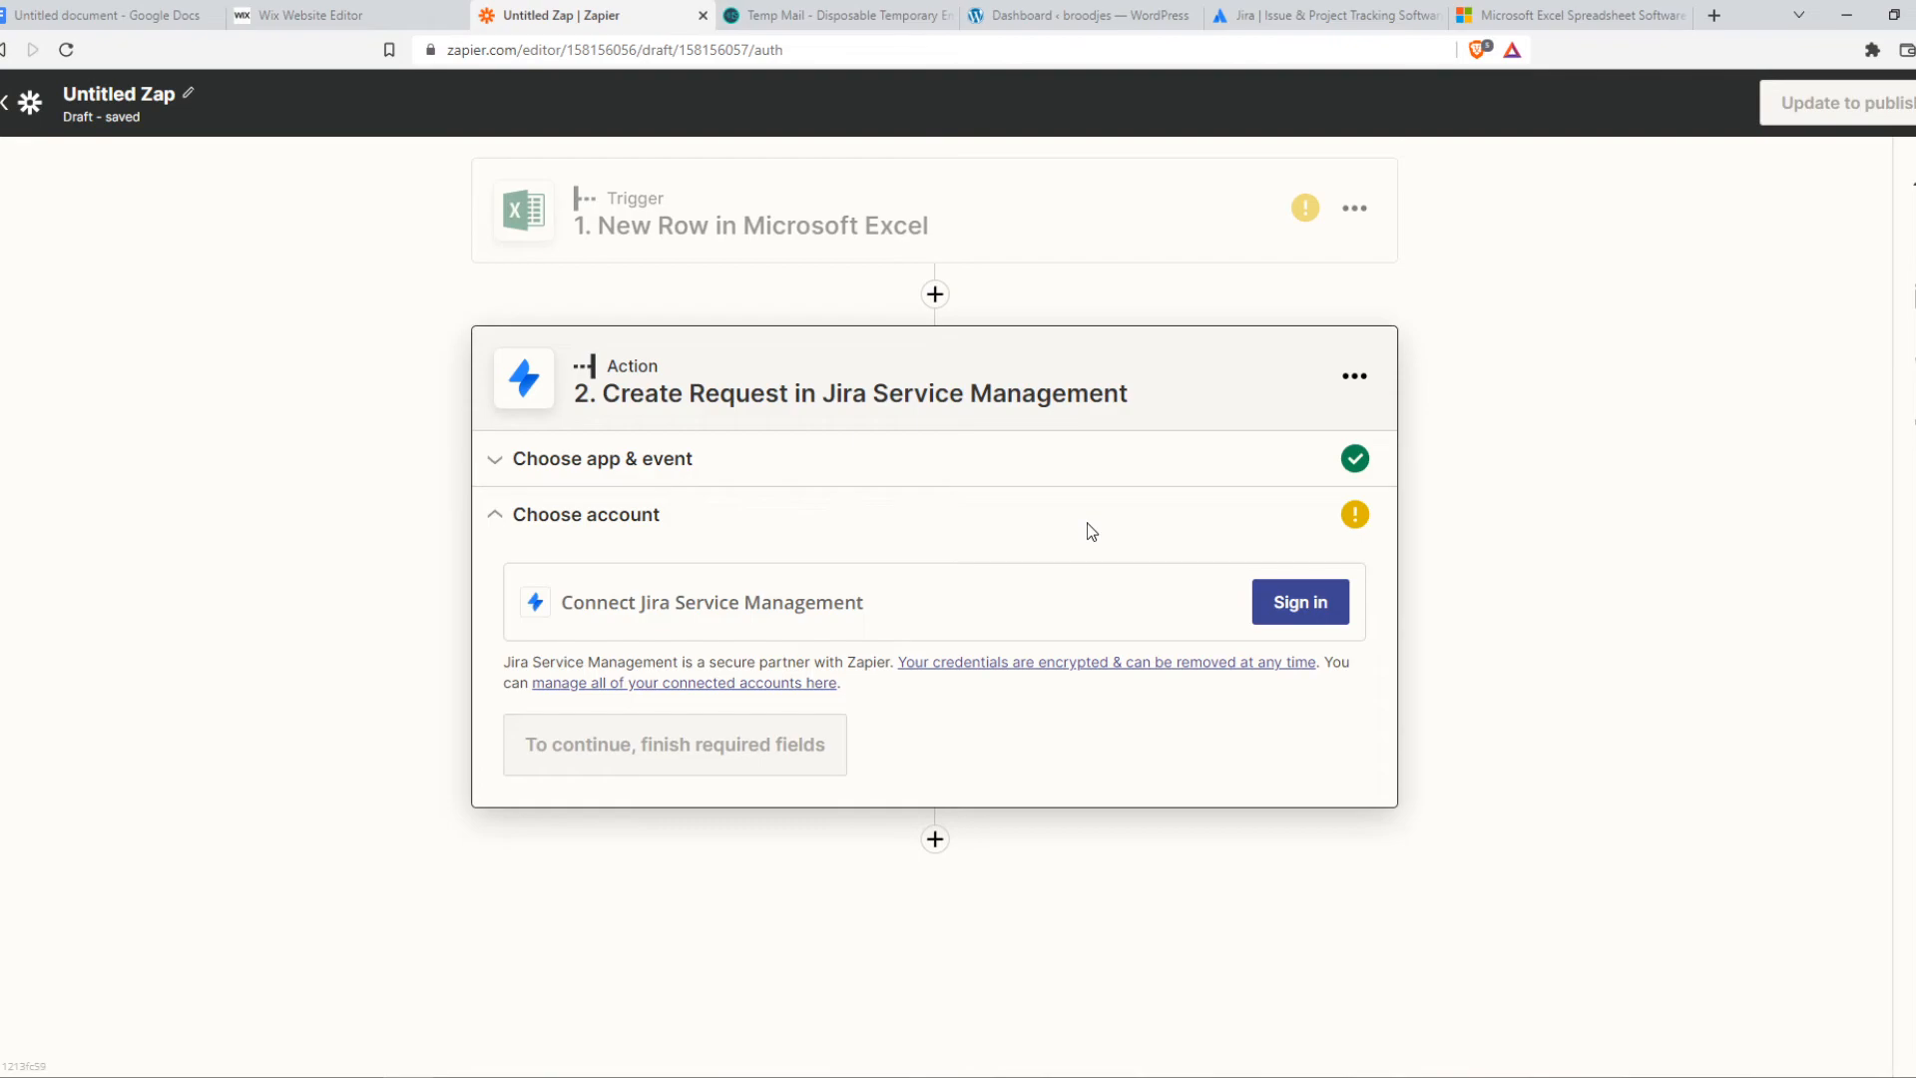